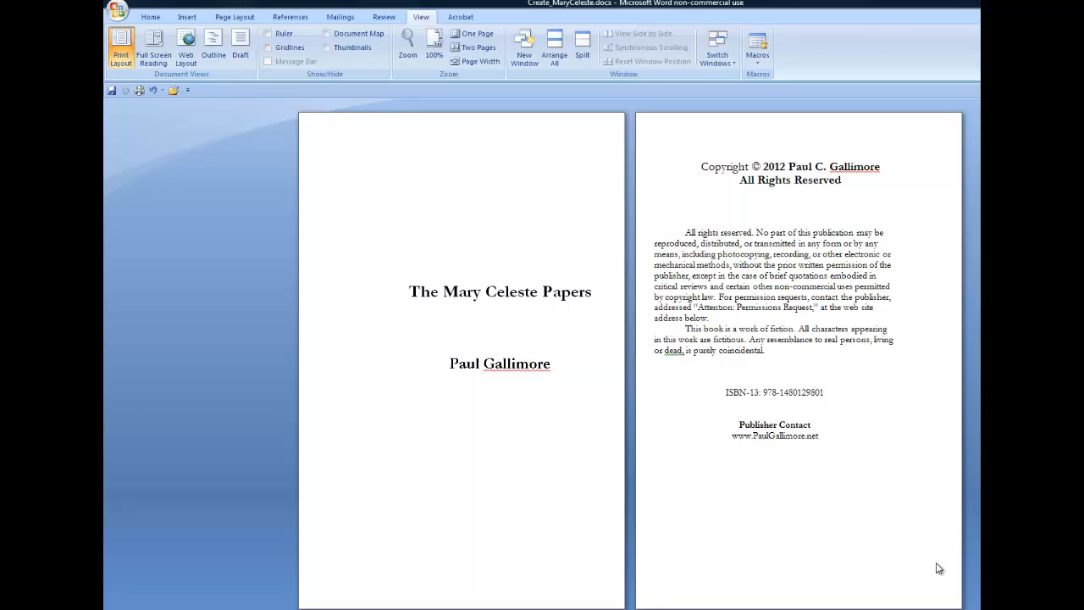
{"action": "mouse_move", "coordinate": [940, 538]}
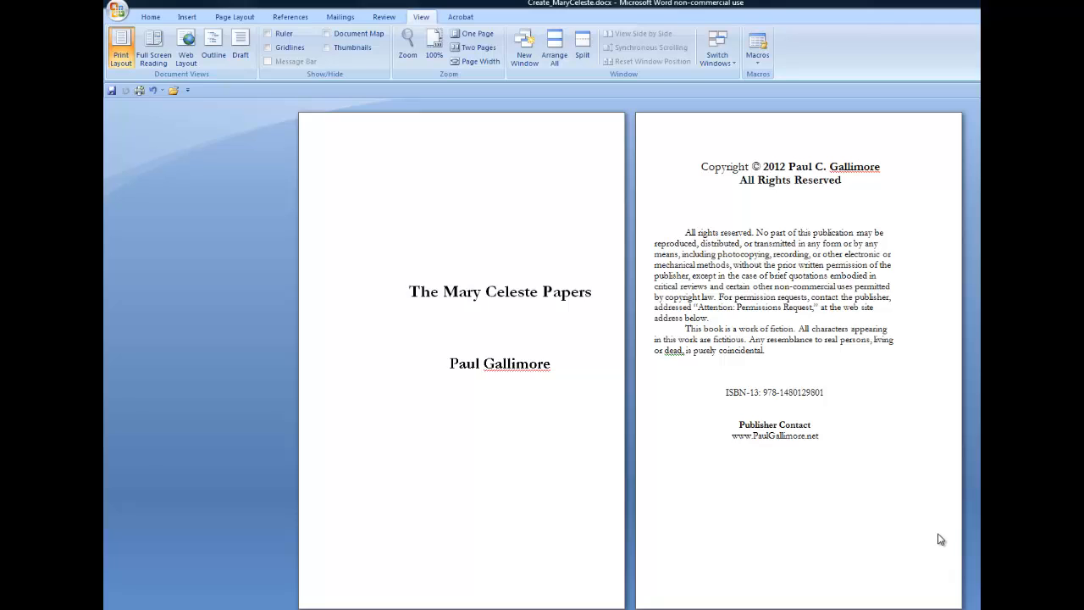
{"action": "mouse_move", "coordinate": [939, 532]}
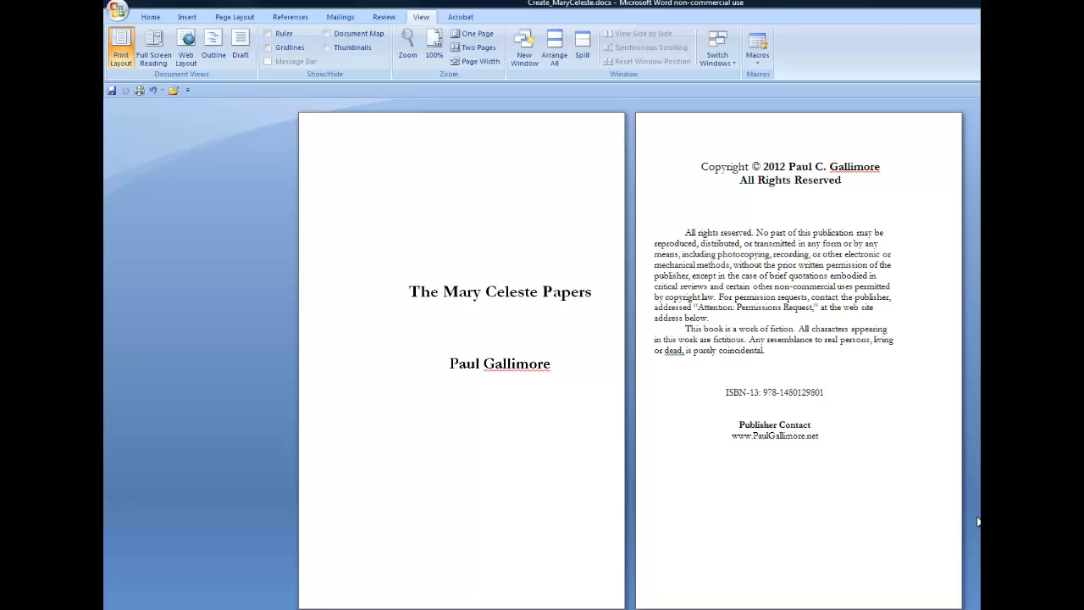
{"action": "mouse_move", "coordinate": [792, 481]}
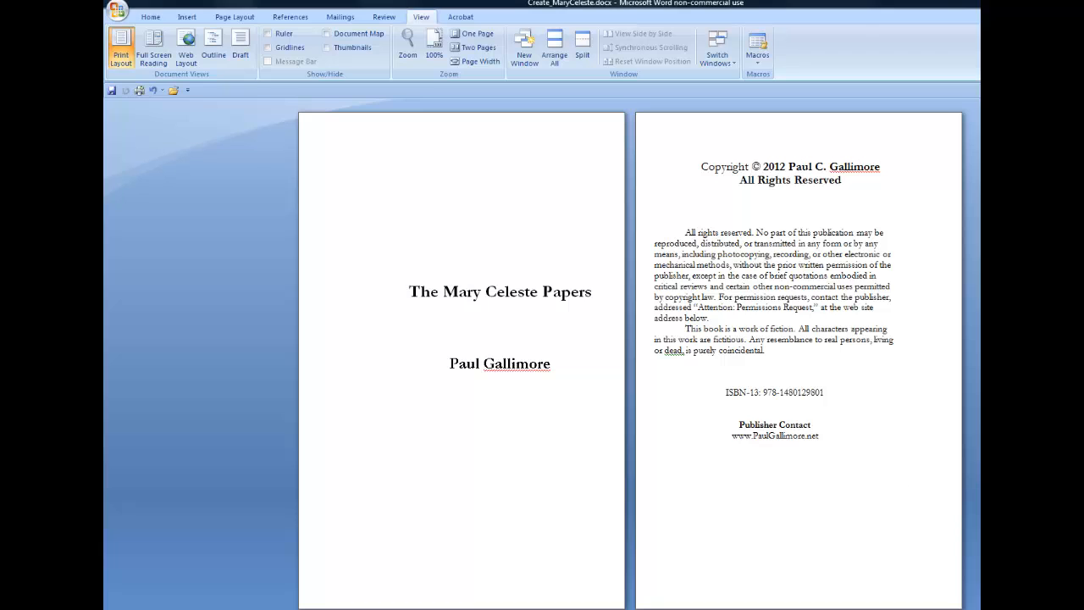
- Scroll past the Contents page to Chapter 1 and its running header
{"action": "scroll", "scroll_direction": "down", "scroll_amount": 3}
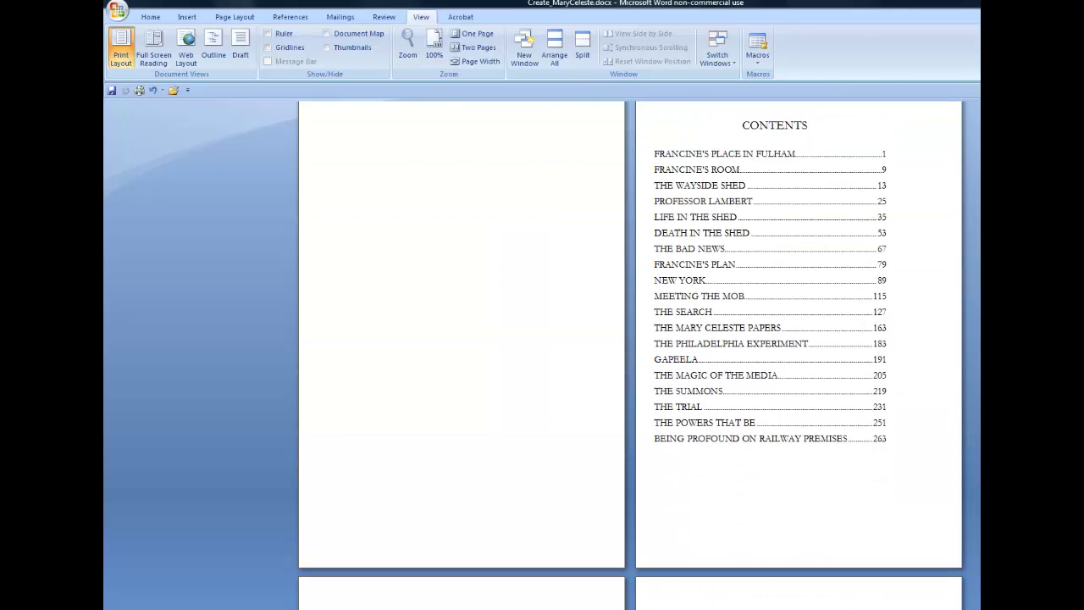
{"action": "scroll", "scroll_direction": "down", "scroll_amount": 3}
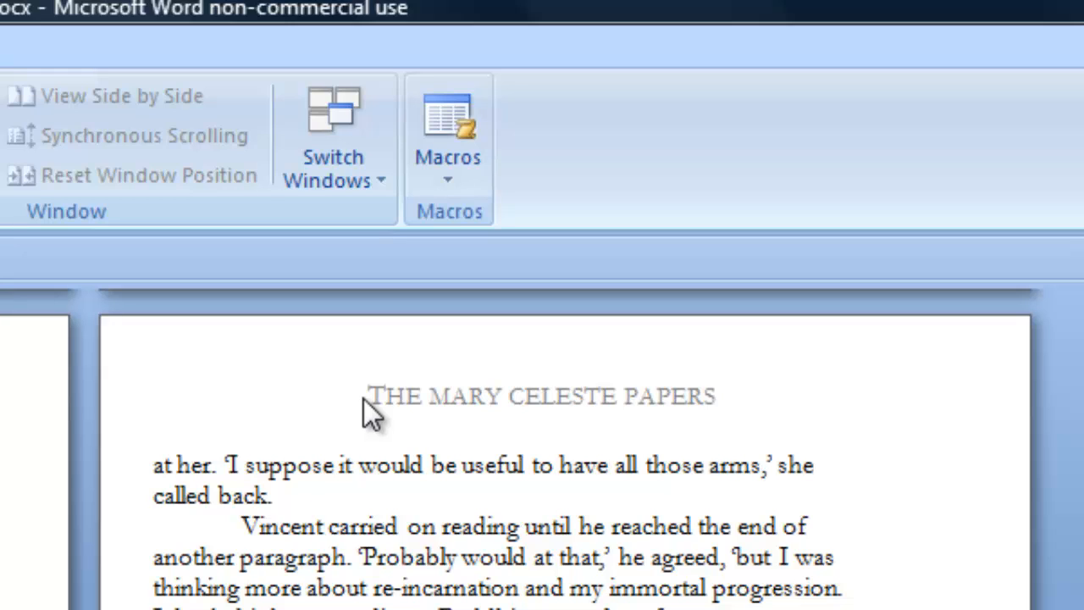
{"action": "mouse_move", "coordinate": [386, 420]}
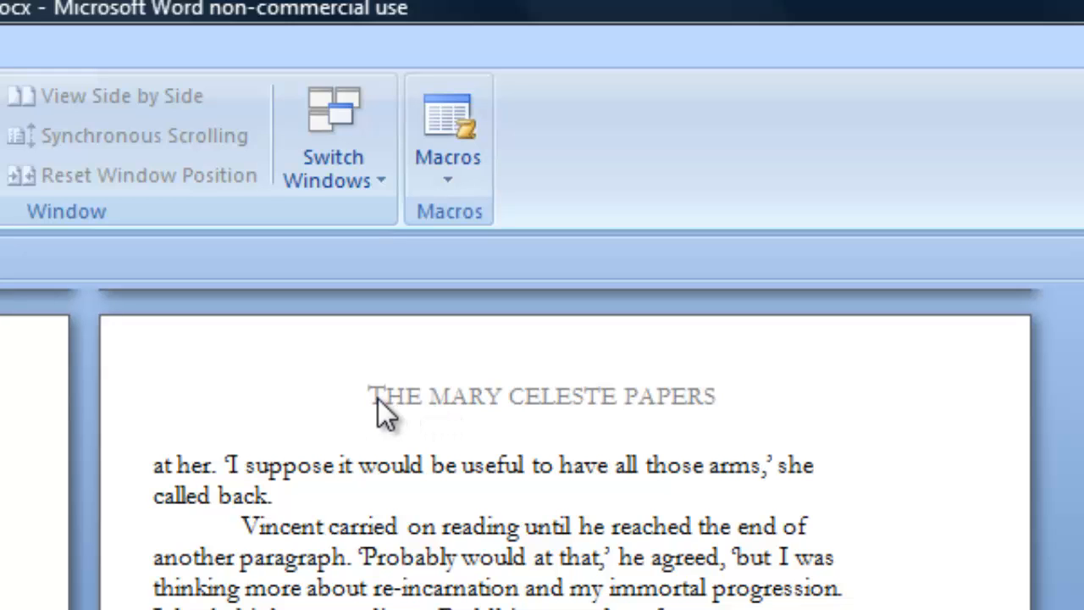
{"action": "mouse_move", "coordinate": [393, 430]}
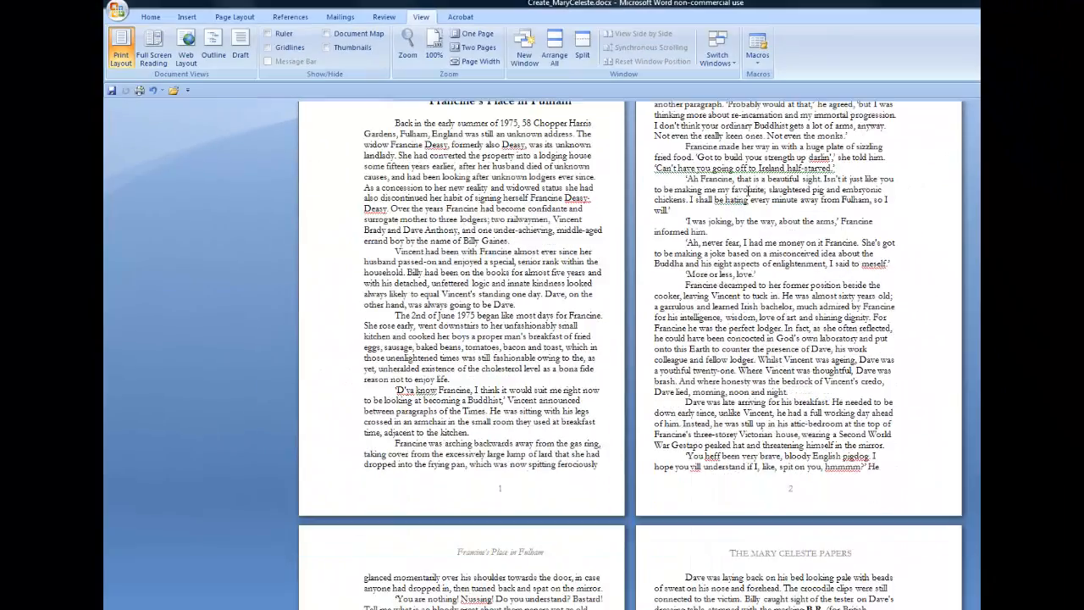
- Scroll through the chapter to compare left and right running headers on pages 3 and 4
{"action": "scroll", "scroll_direction": "down", "scroll_amount": 3}
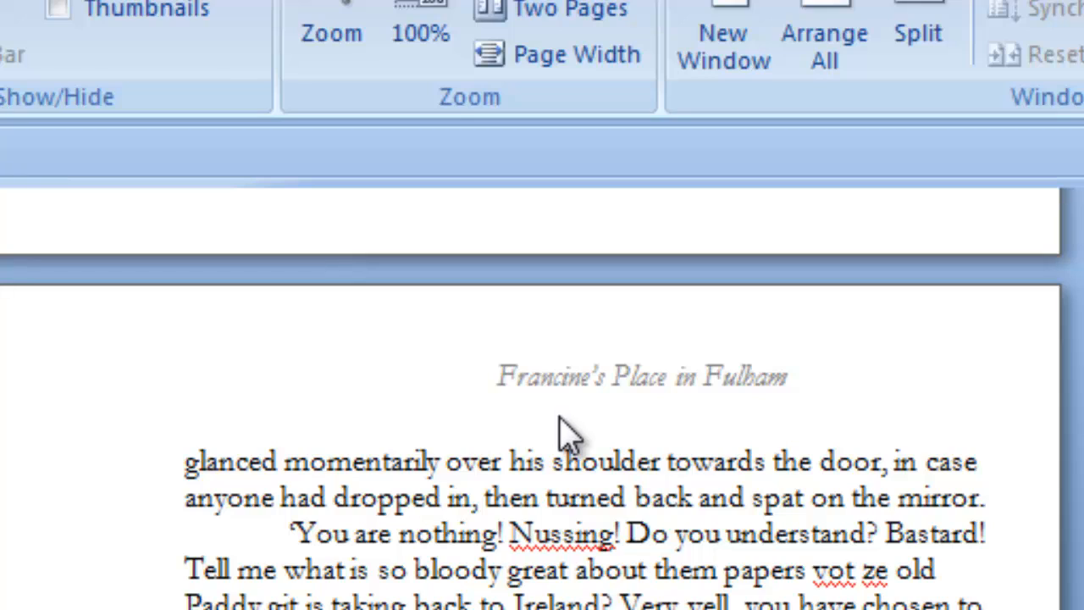
{"action": "mouse_move", "coordinate": [501, 416]}
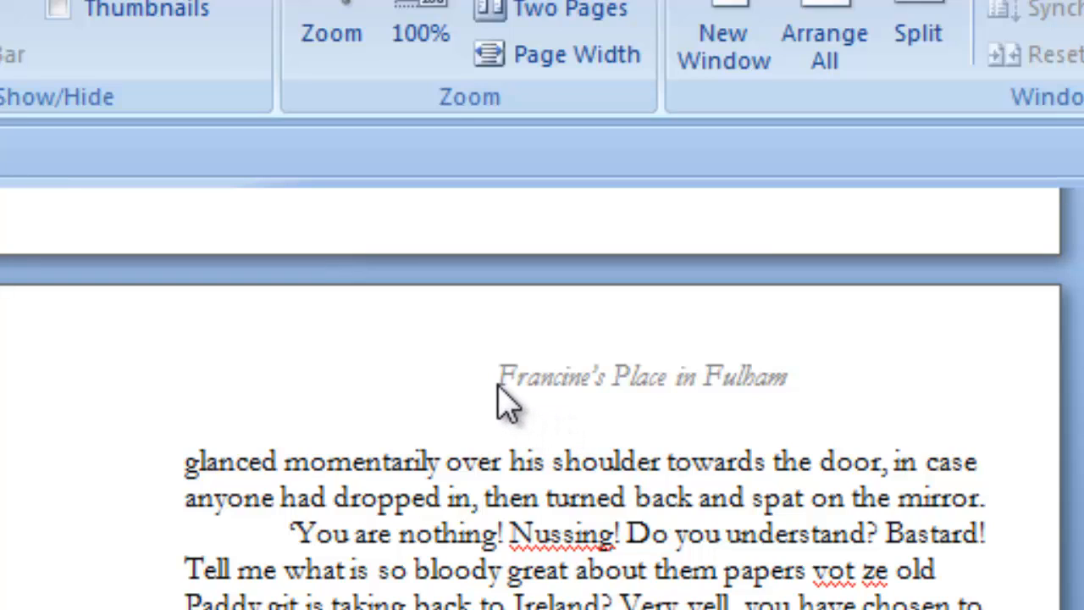
{"action": "mouse_move", "coordinate": [693, 413]}
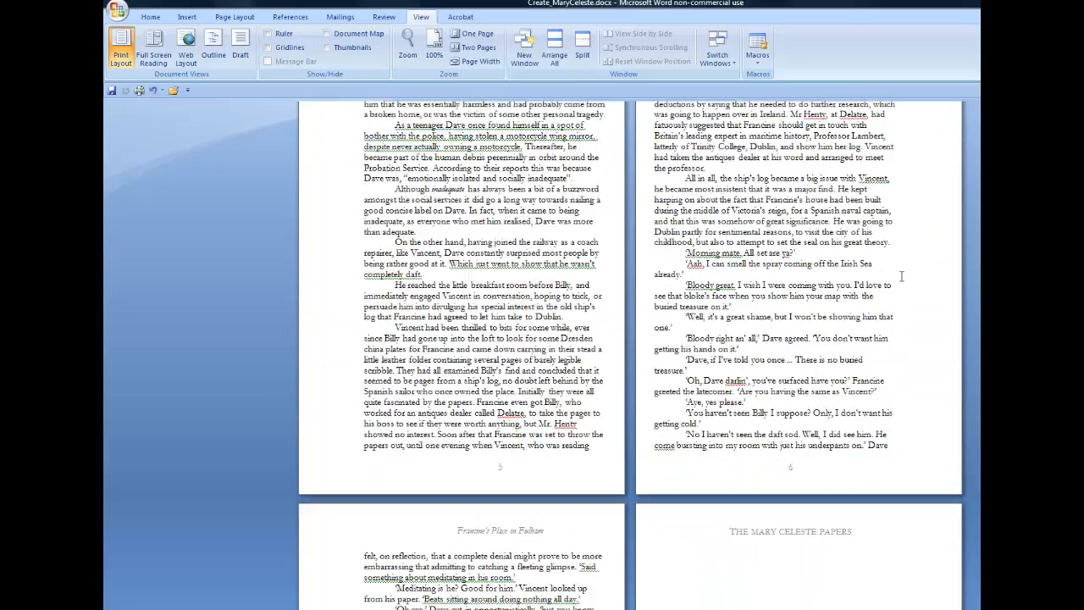
{"action": "scroll", "scroll_direction": "down", "scroll_amount": 3}
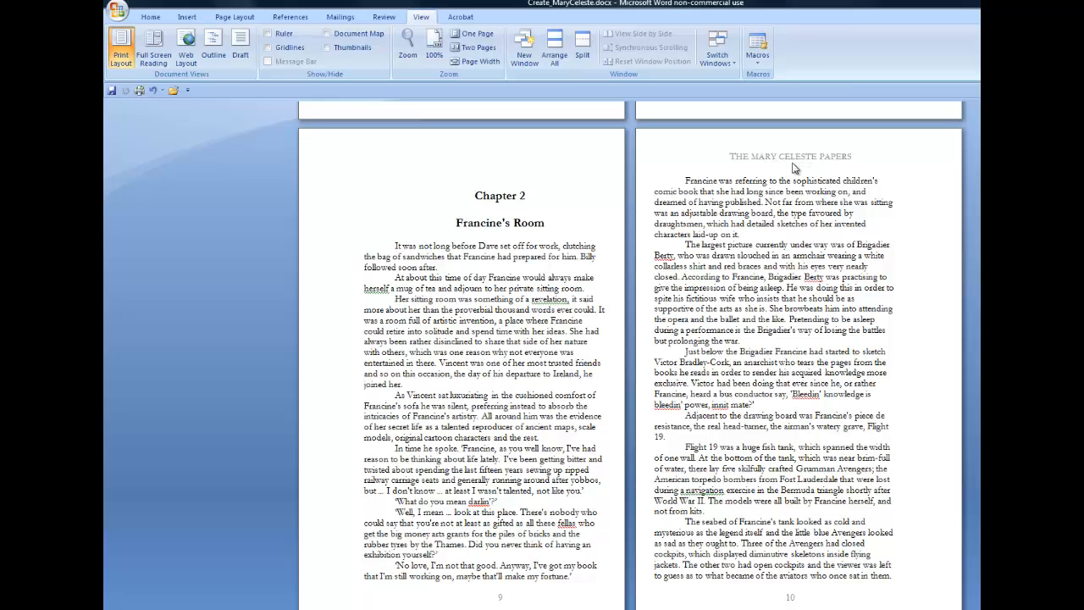
{"action": "scroll", "scroll_direction": "down", "scroll_amount": 3}
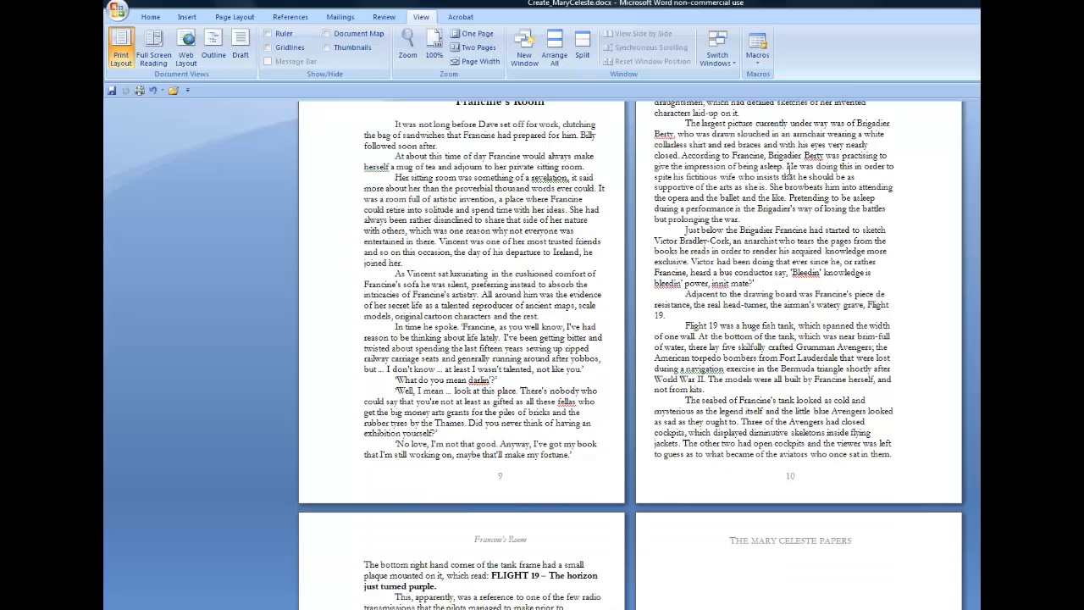
{"action": "scroll", "scroll_direction": "down", "scroll_amount": 3}
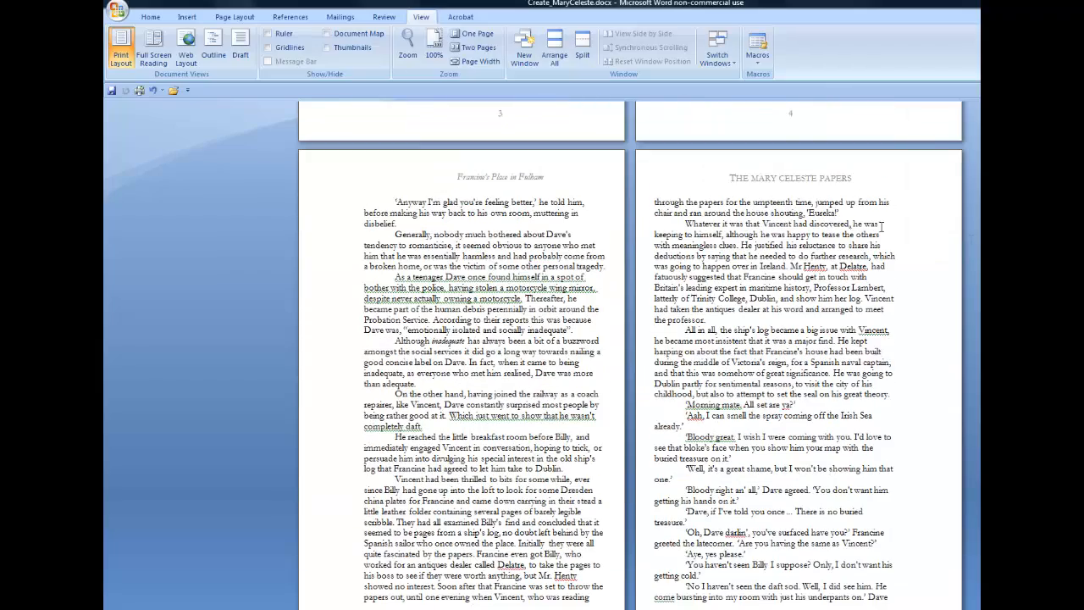
{"action": "mouse_move", "coordinate": [718, 183]}
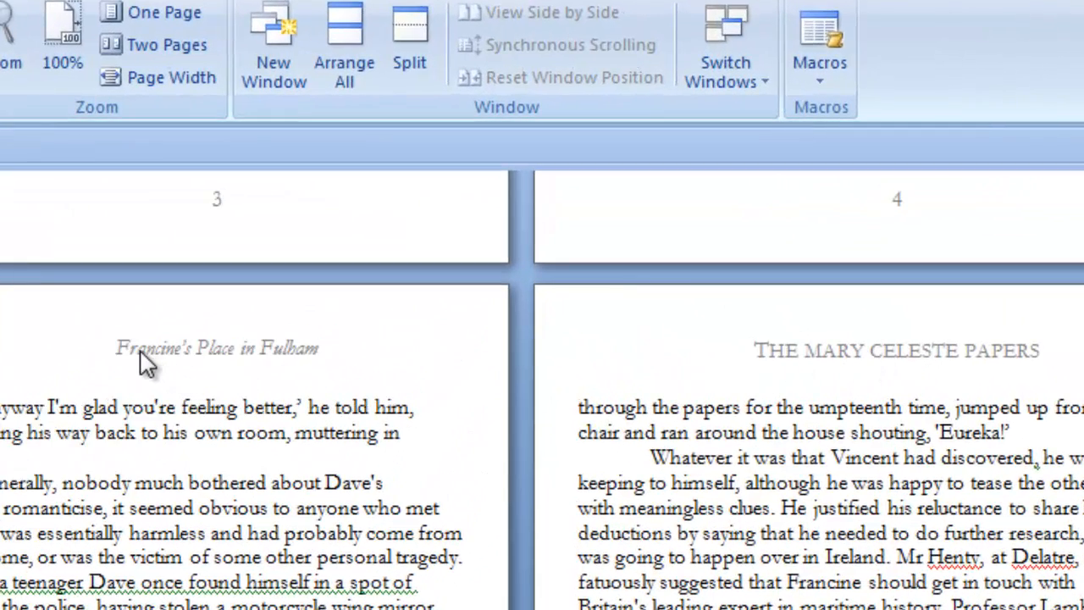
{"action": "mouse_move", "coordinate": [477, 354]}
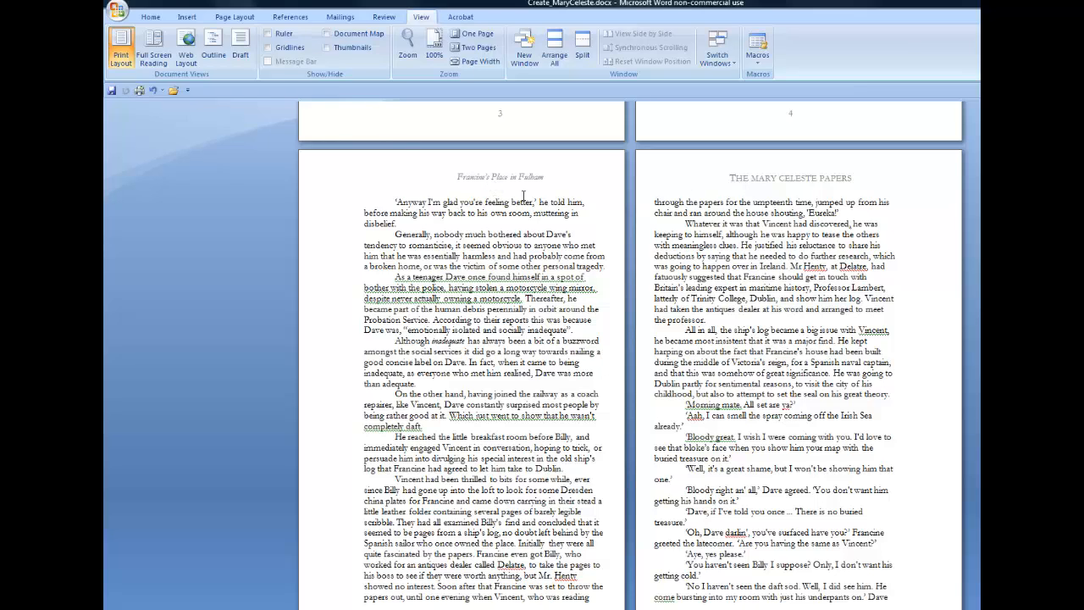
{"action": "mouse_move", "coordinate": [764, 251]}
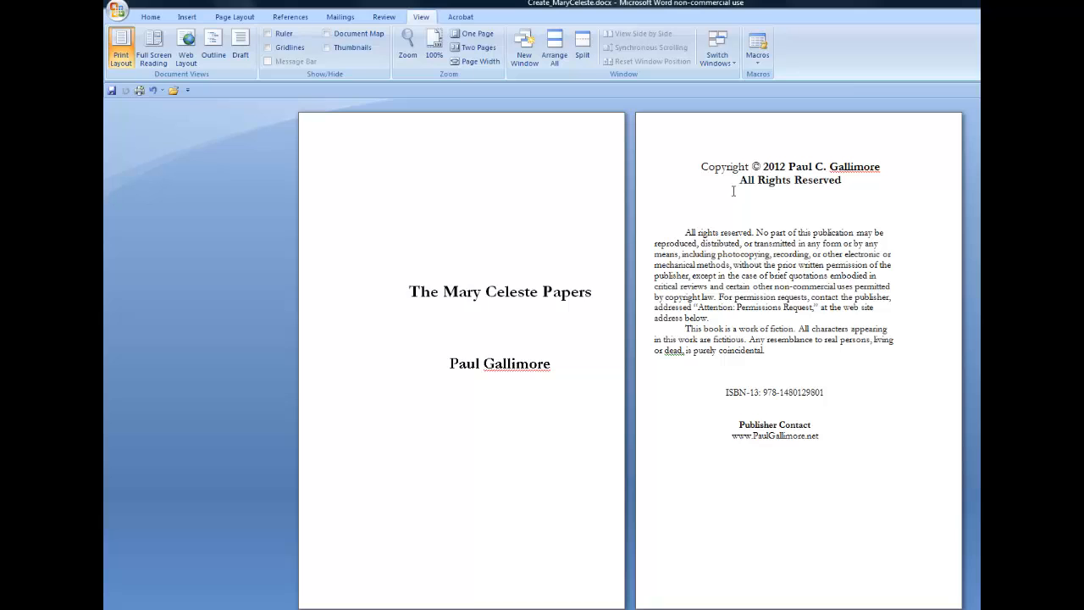
{"action": "mouse_move", "coordinate": [610, 264]}
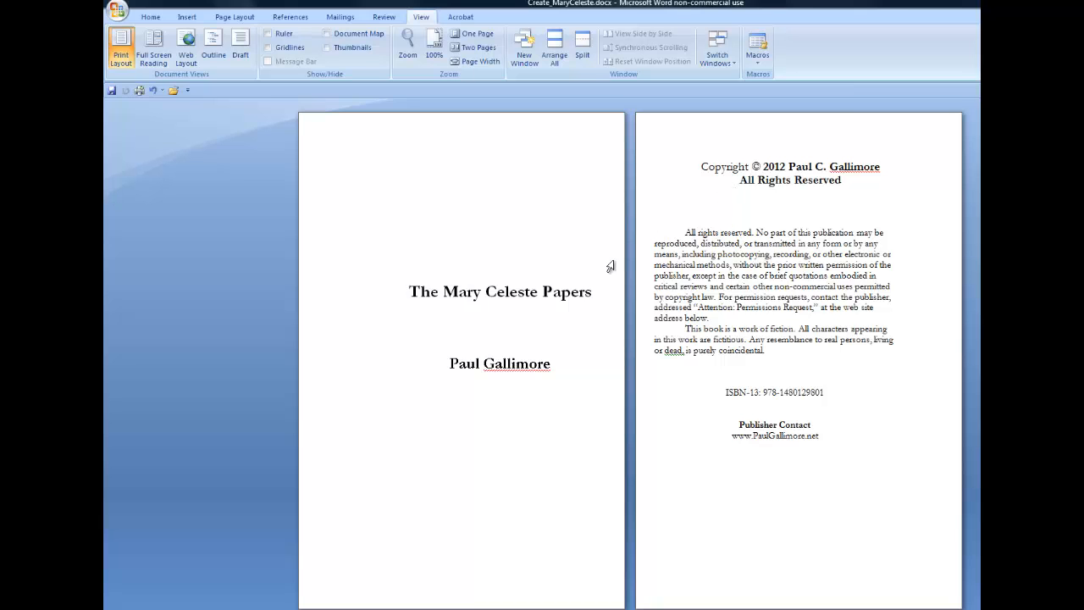
- Scroll past Contents and Acknowledgement to the Chapter 1 opening, Francine's Place in Fulham
{"action": "scroll", "scroll_direction": "down", "scroll_amount": 3}
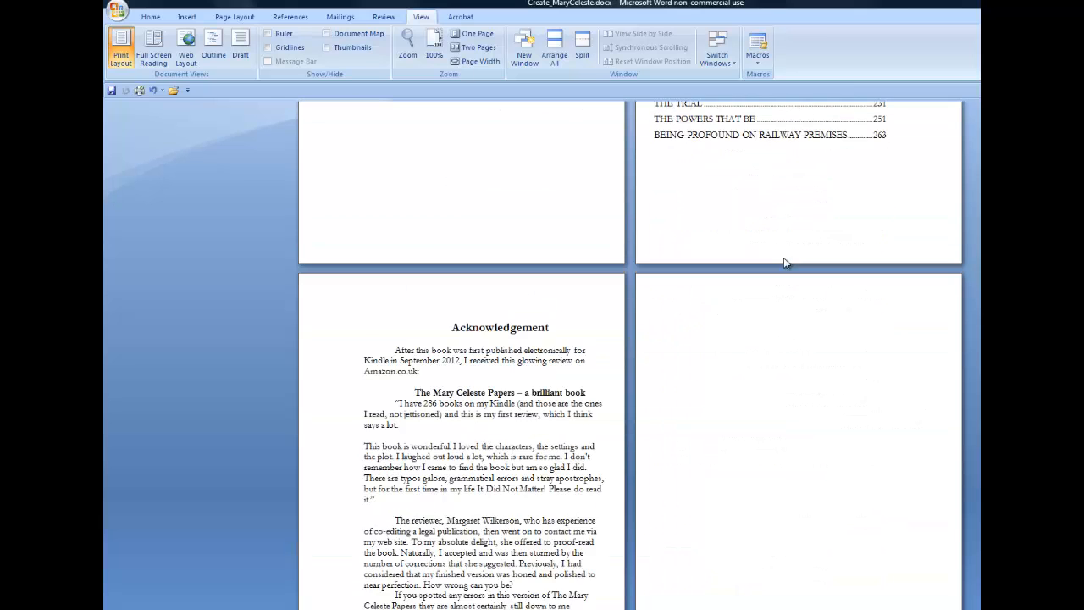
{"action": "scroll", "scroll_direction": "down", "scroll_amount": 3}
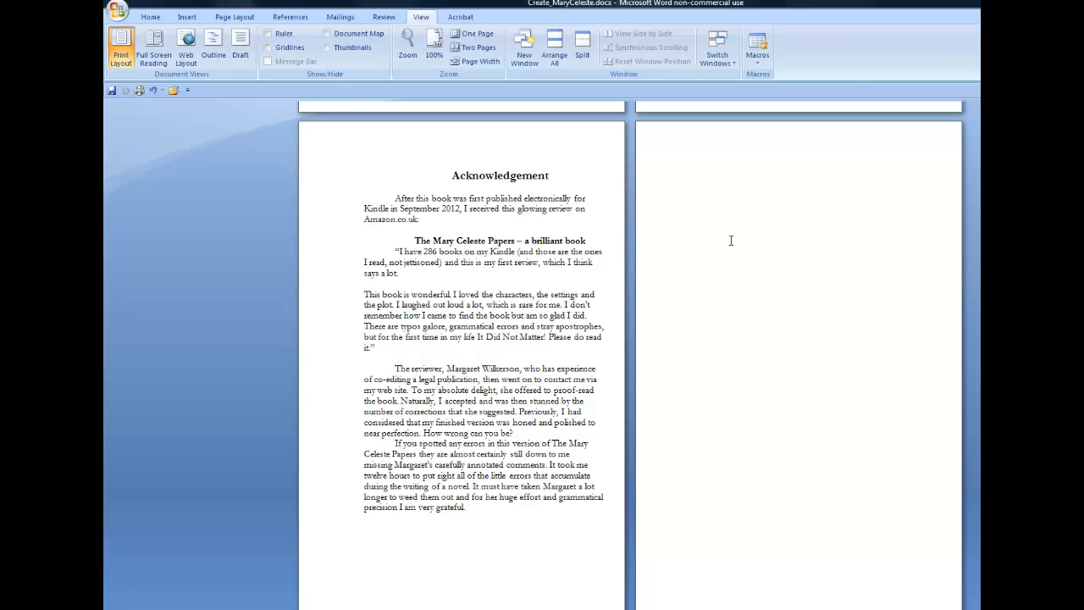
{"action": "scroll", "scroll_direction": "down", "scroll_amount": 3}
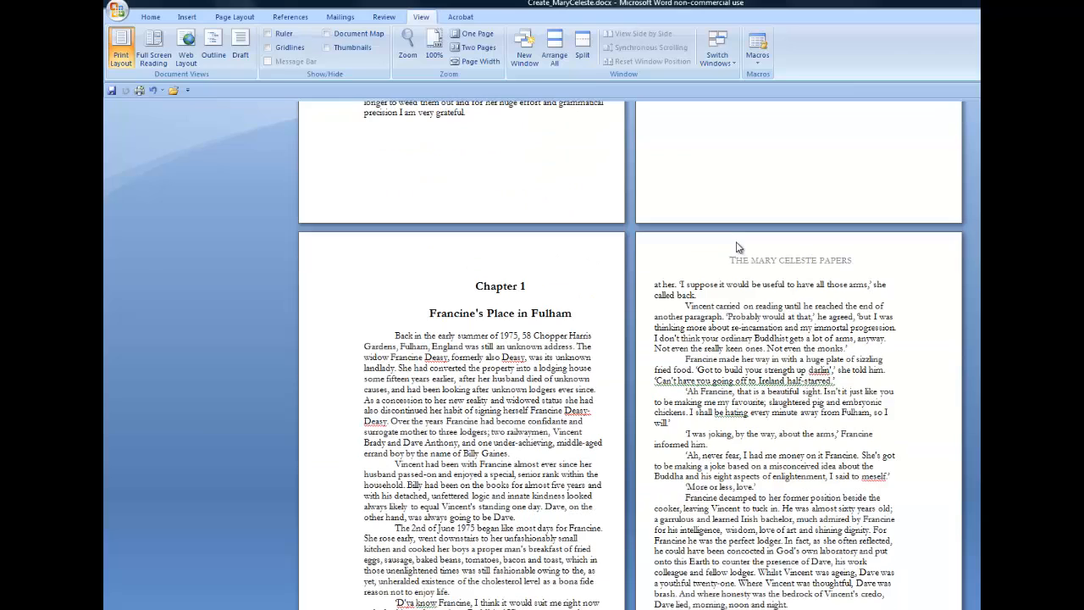
{"action": "scroll", "scroll_direction": "down", "scroll_amount": 3}
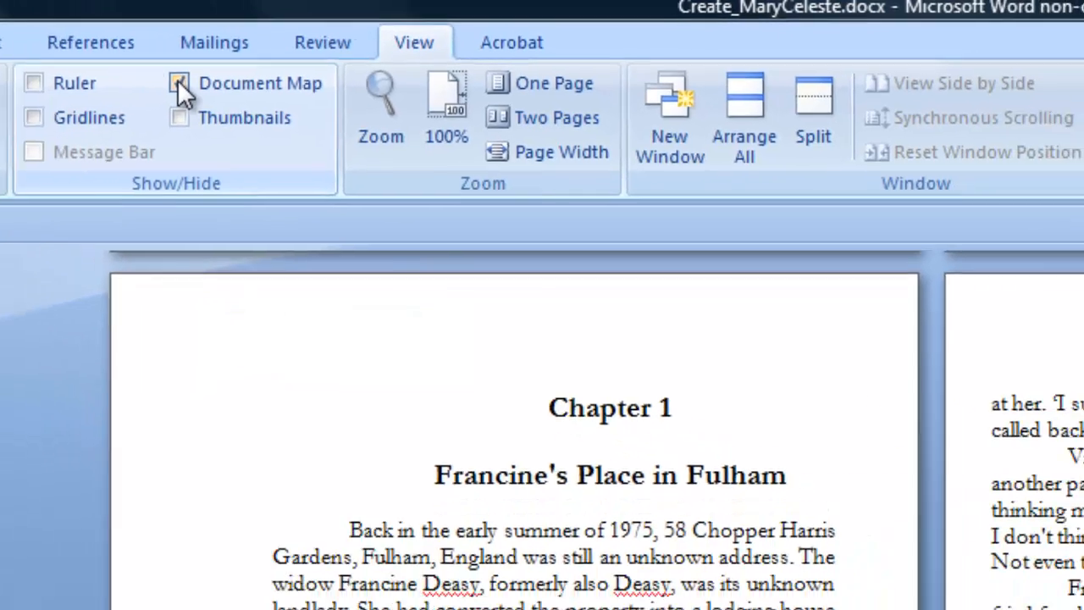
- Jump between chapters via the Document Map, landing on Chapter 2, then hide the map
{"action": "left_click", "coordinate": [178, 83]}
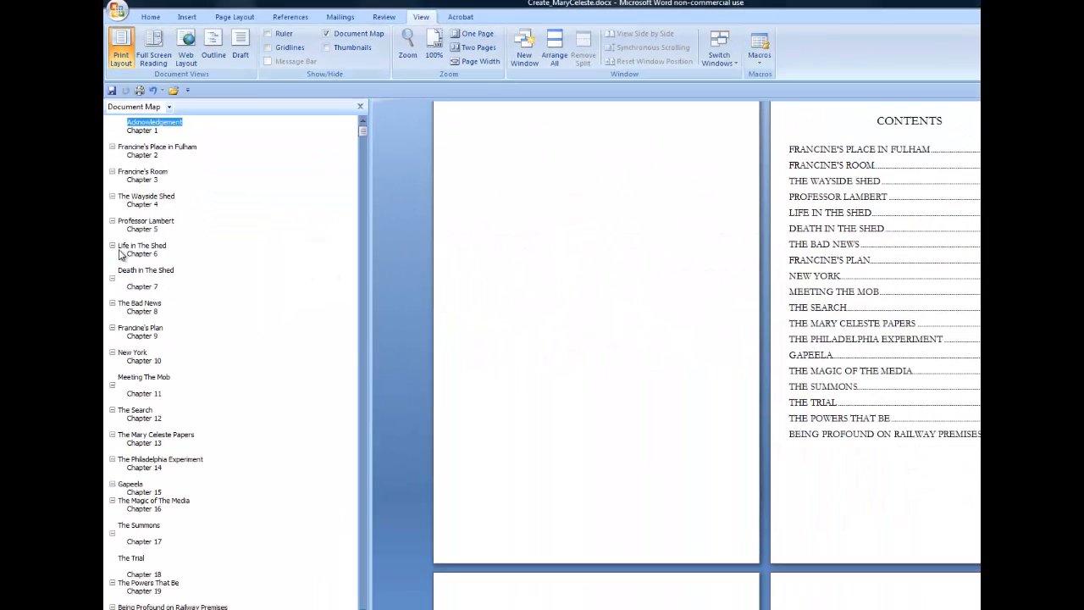
{"action": "mouse_move", "coordinate": [132, 228]}
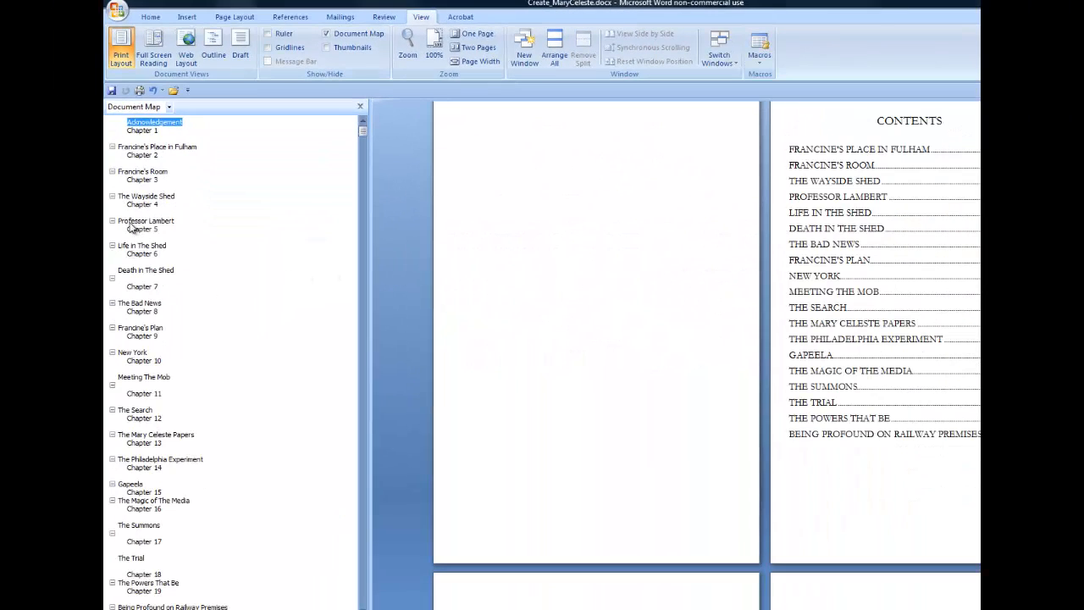
{"action": "left_click", "coordinate": [146, 220]}
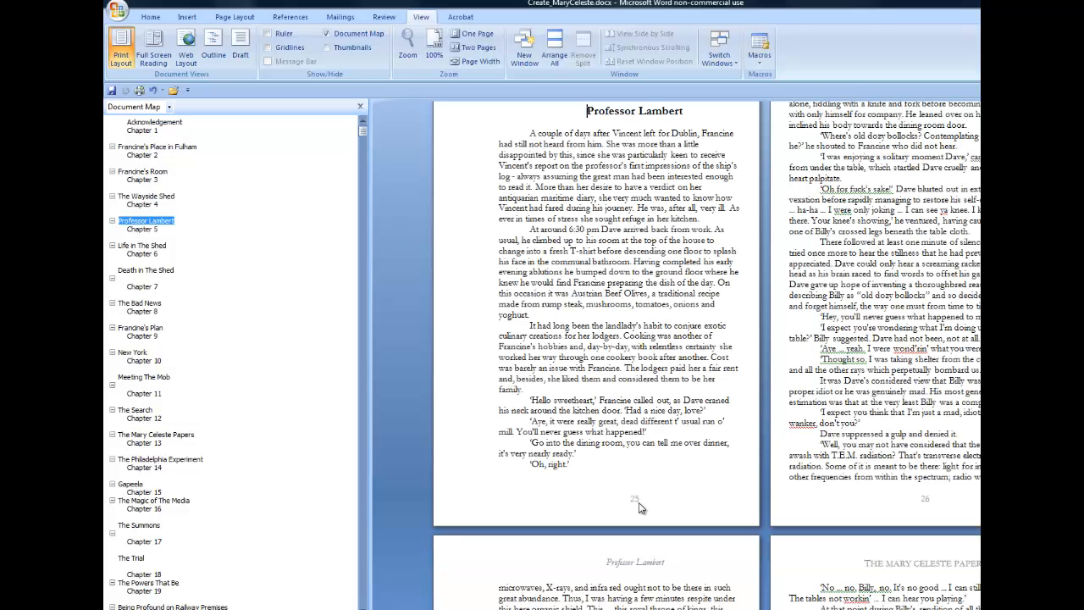
{"action": "mouse_move", "coordinate": [299, 437]}
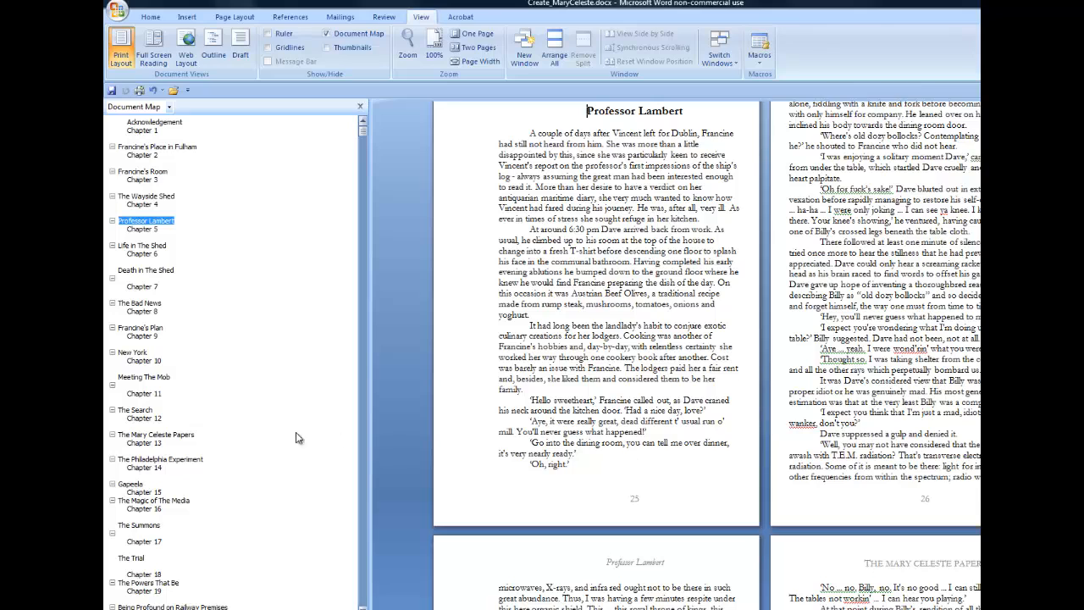
{"action": "mouse_move", "coordinate": [146, 468]}
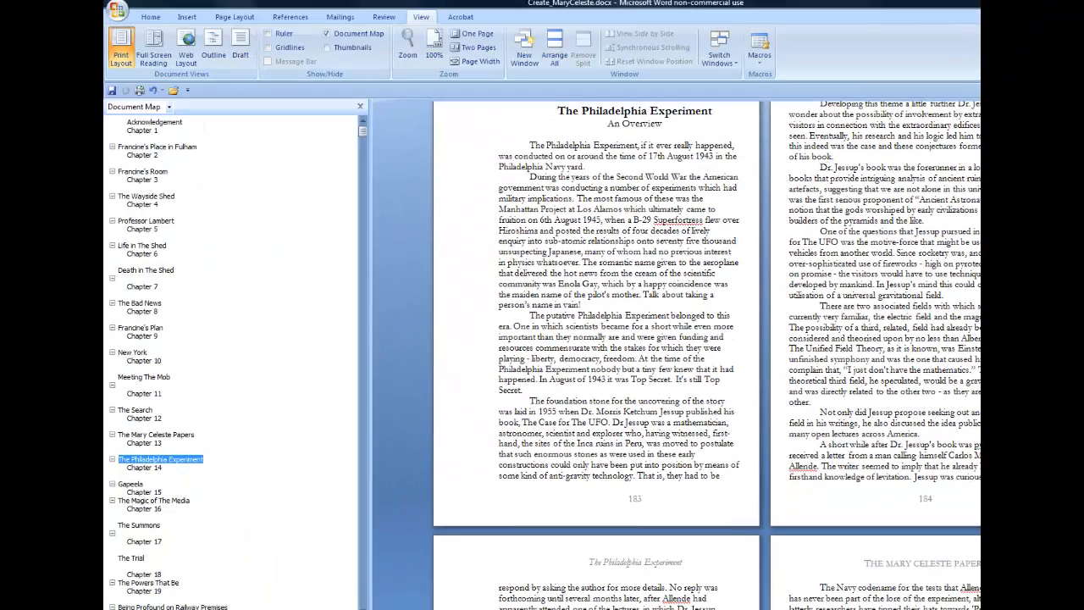
{"action": "left_click", "coordinate": [559, 112]}
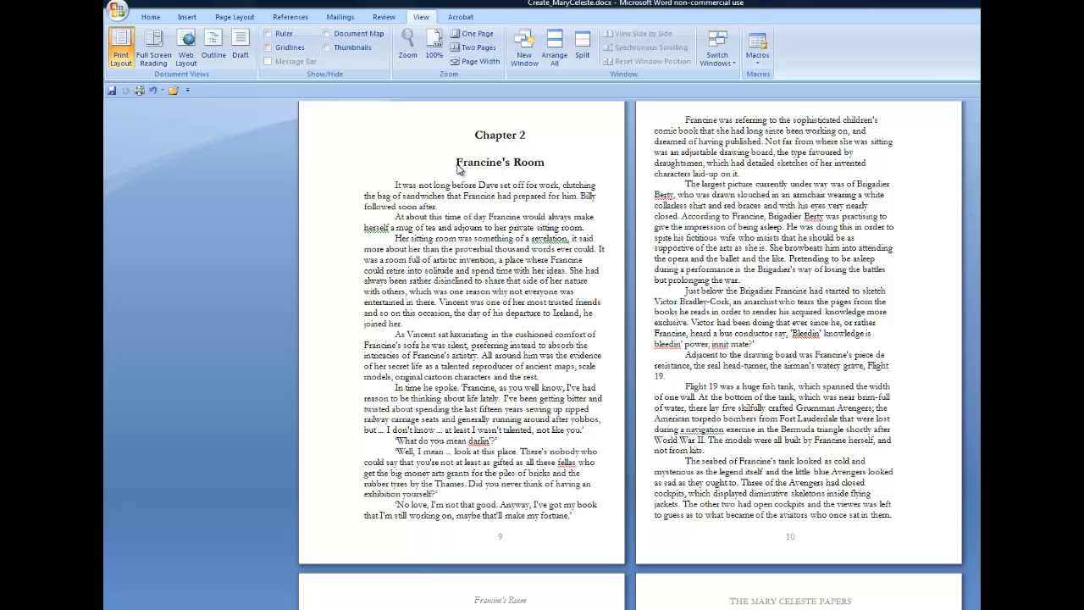
{"action": "double_click", "coordinate": [500, 162]}
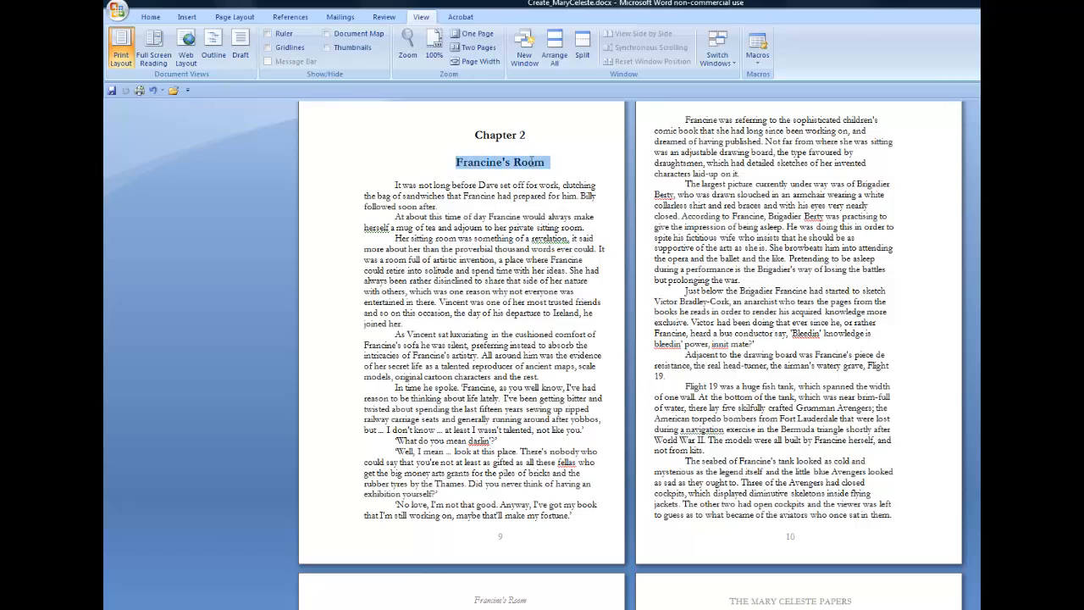
{"action": "mouse_move", "coordinate": [477, 178]}
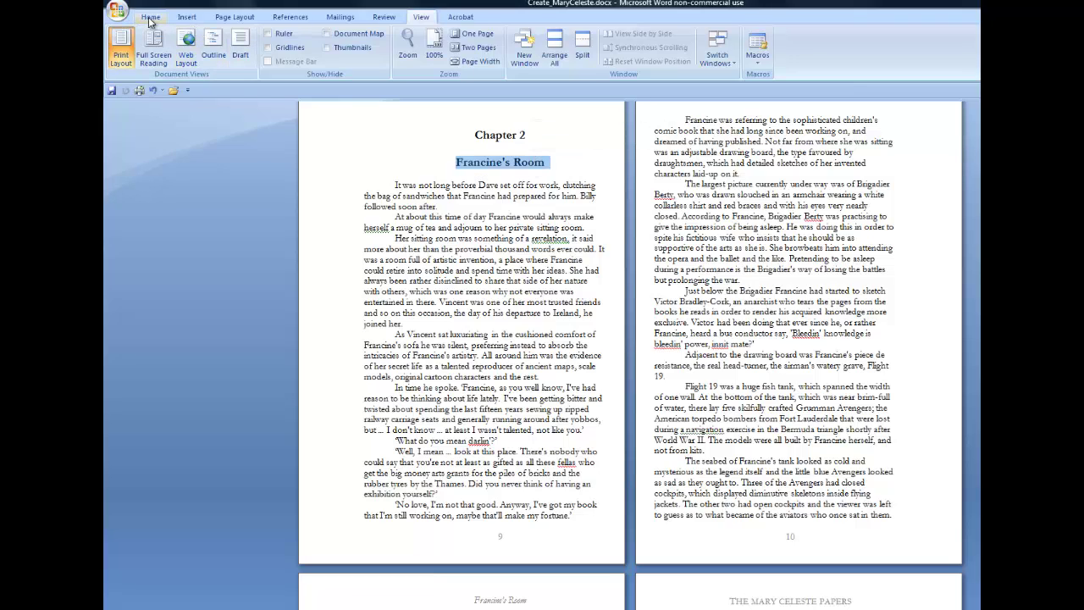
{"action": "left_click", "coordinate": [151, 17]}
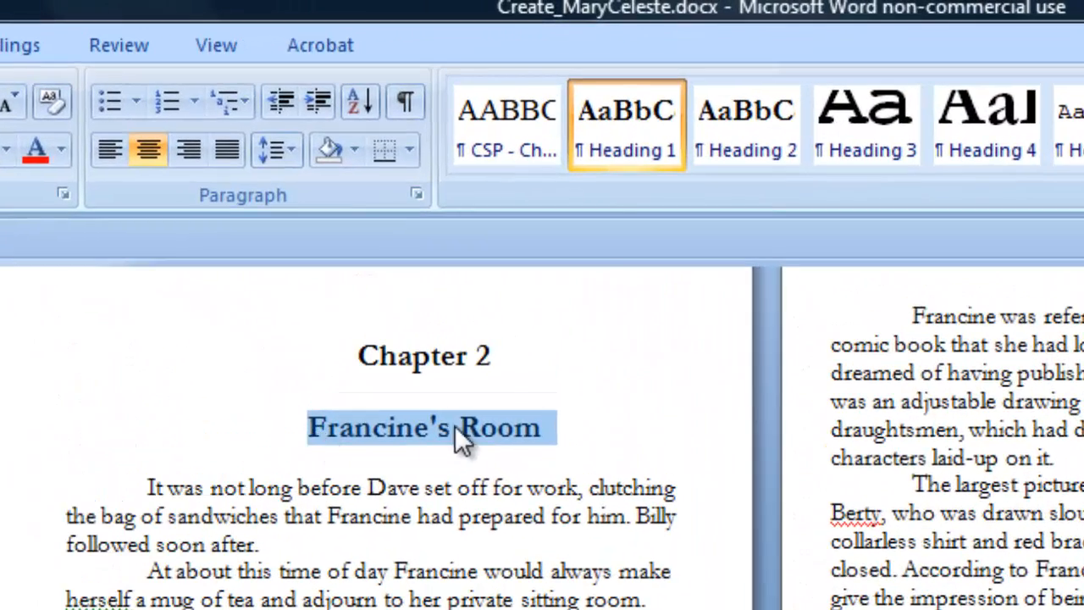
{"action": "mouse_move", "coordinate": [626, 161]}
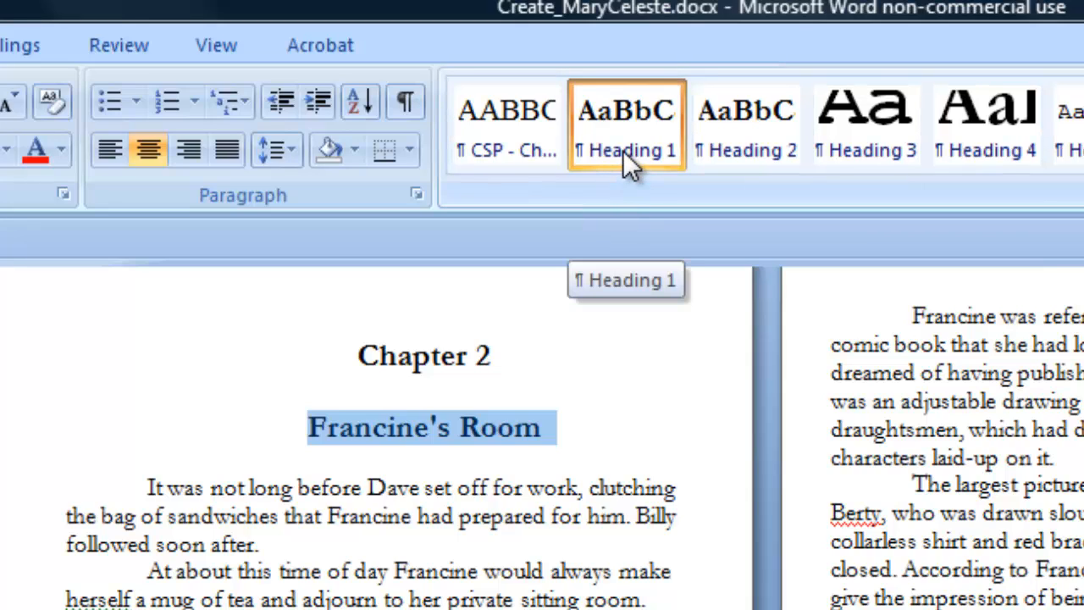
{"action": "mouse_move", "coordinate": [628, 183]}
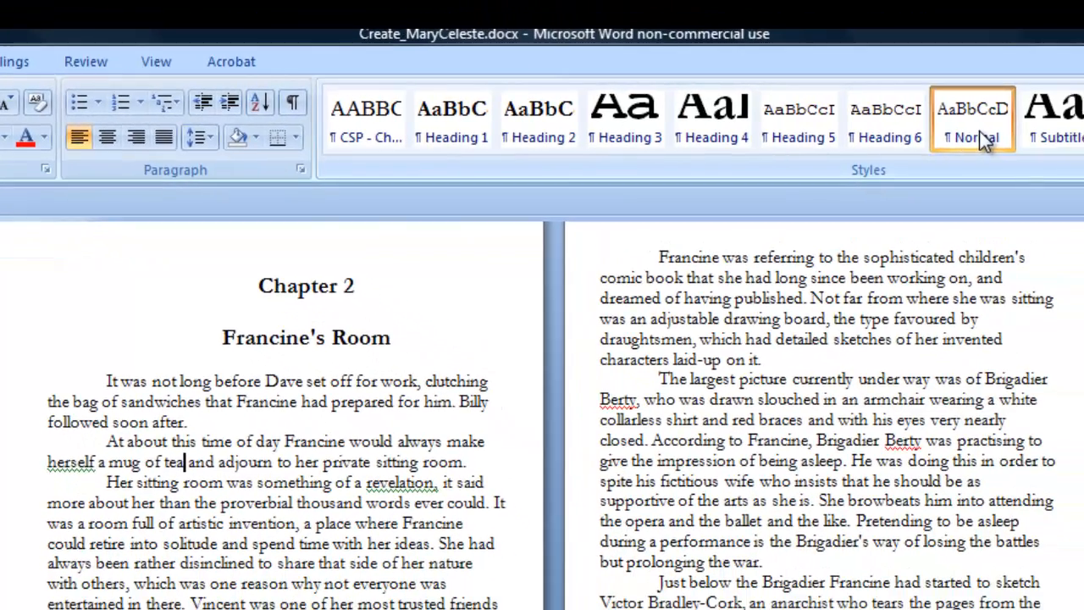
{"action": "mouse_move", "coordinate": [986, 144]}
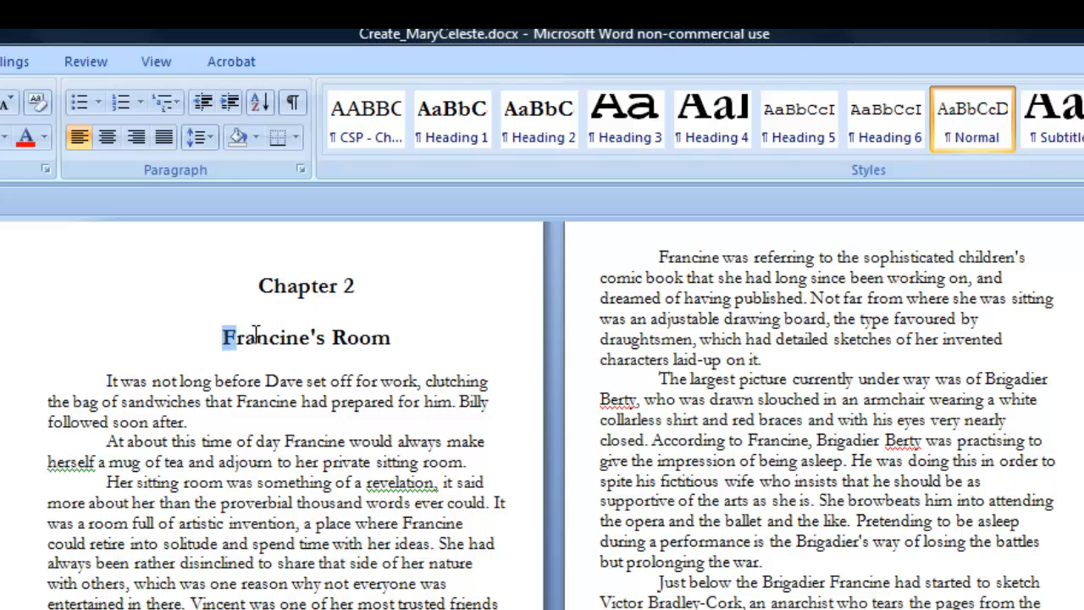
{"action": "left_click", "coordinate": [454, 119]}
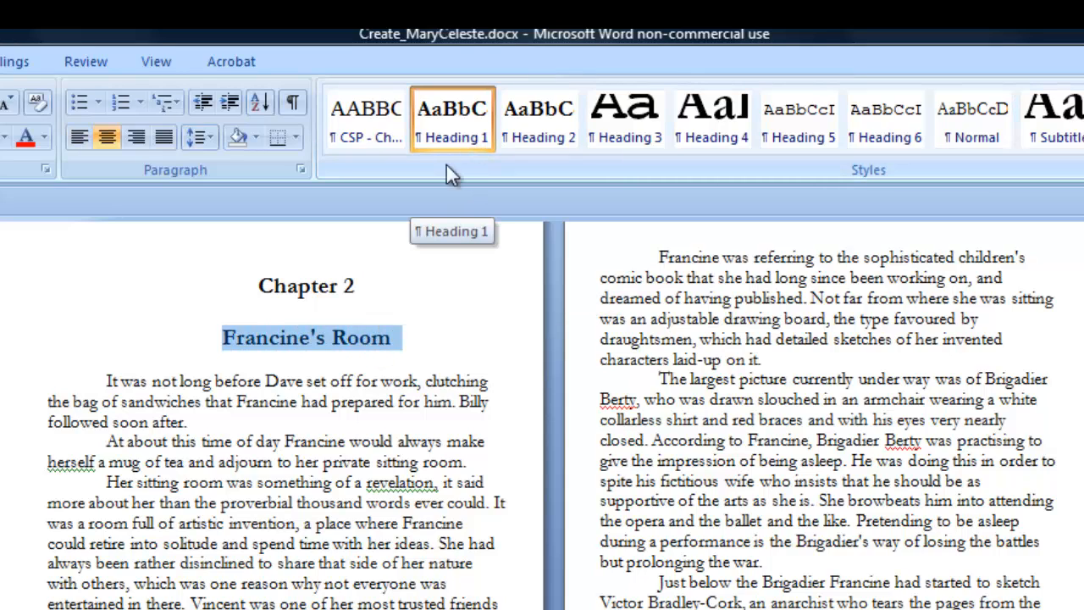
{"action": "mouse_move", "coordinate": [456, 137]}
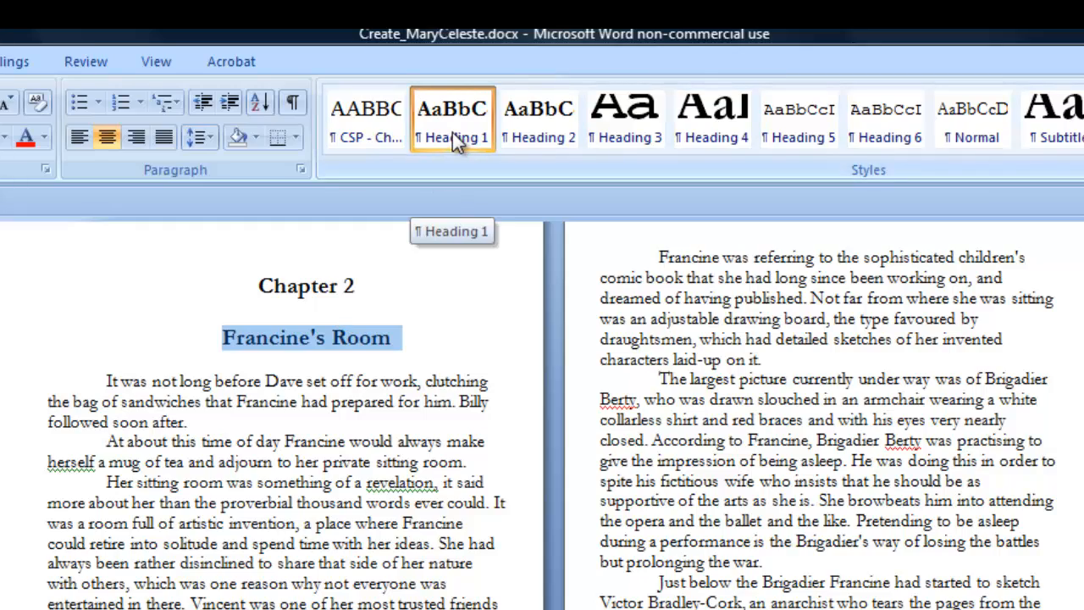
{"action": "mouse_move", "coordinate": [464, 137]}
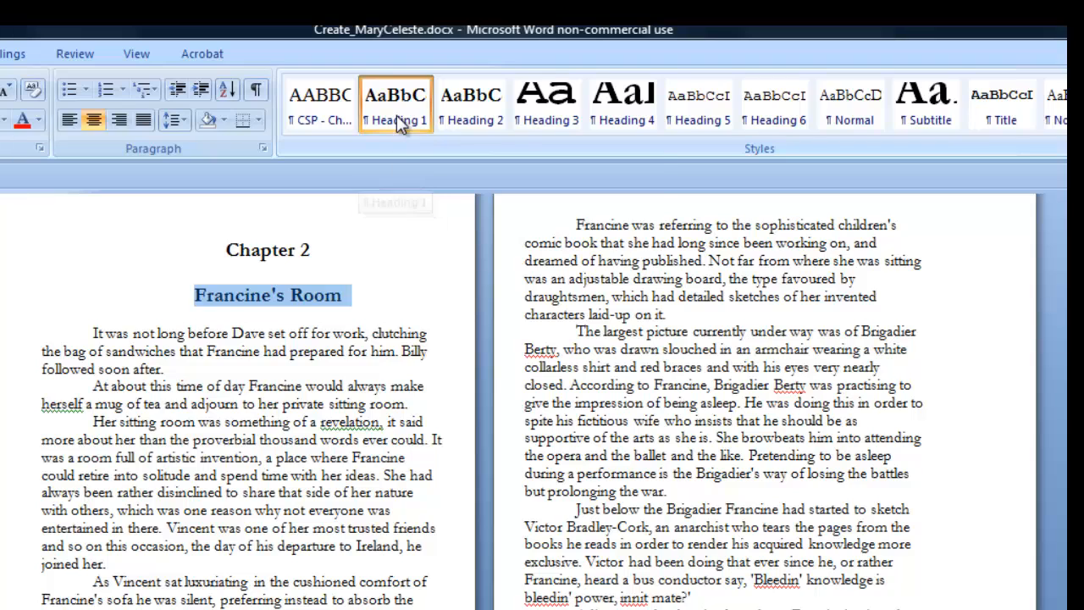
{"action": "right_click", "coordinate": [397, 102]}
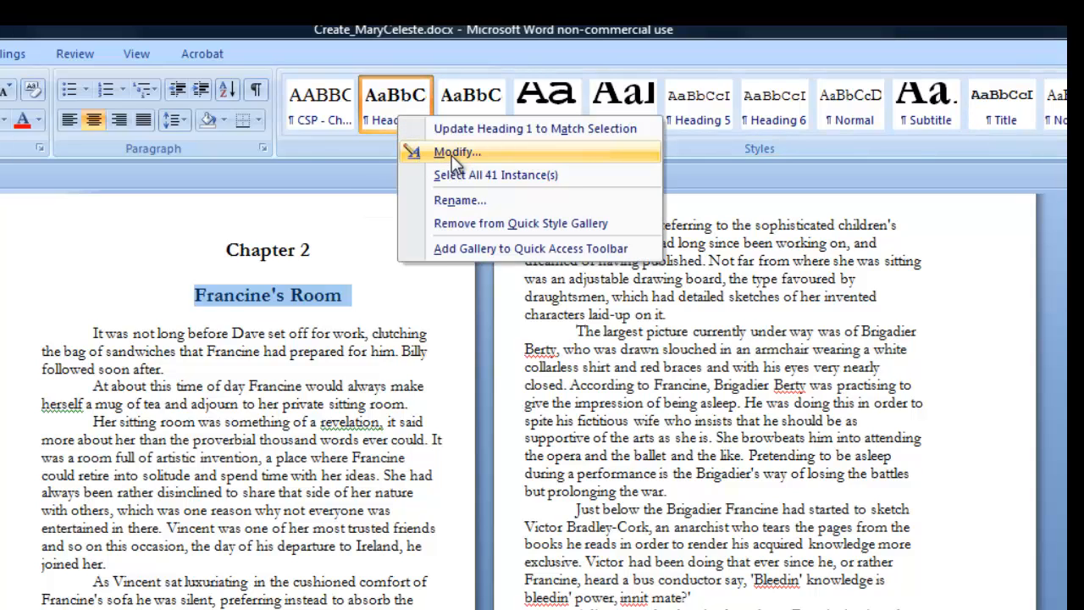
{"action": "left_click", "coordinate": [457, 153]}
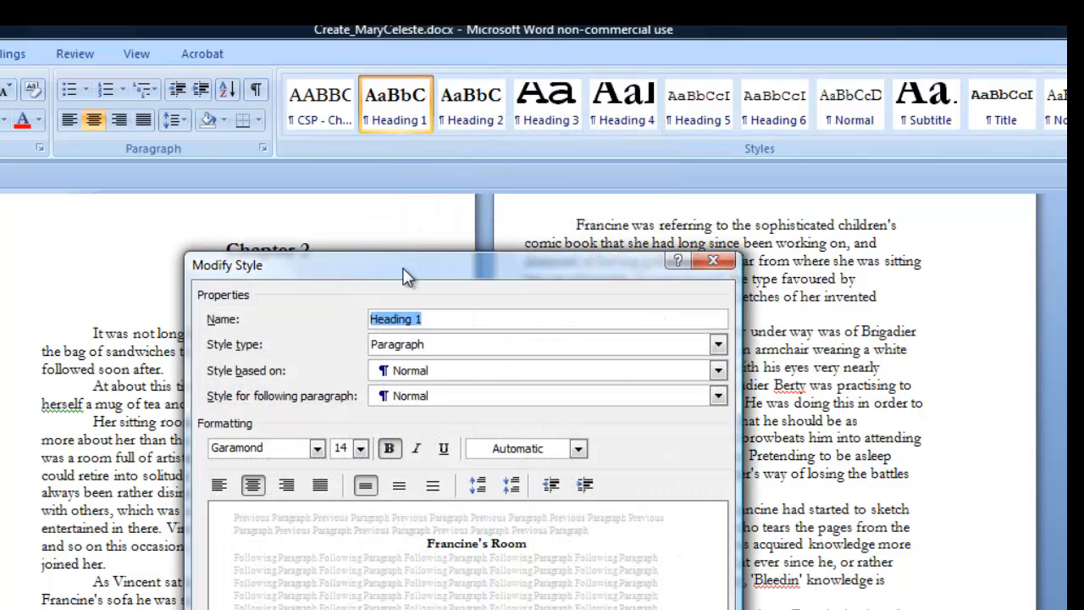
{"action": "mouse_move", "coordinate": [223, 474]}
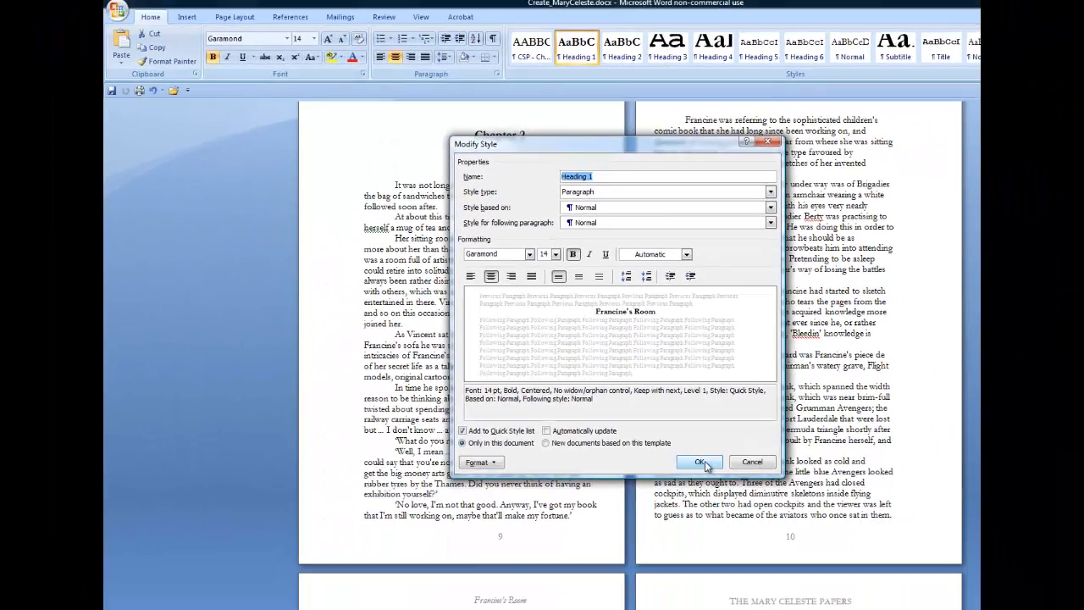
{"action": "mouse_move", "coordinate": [754, 460]}
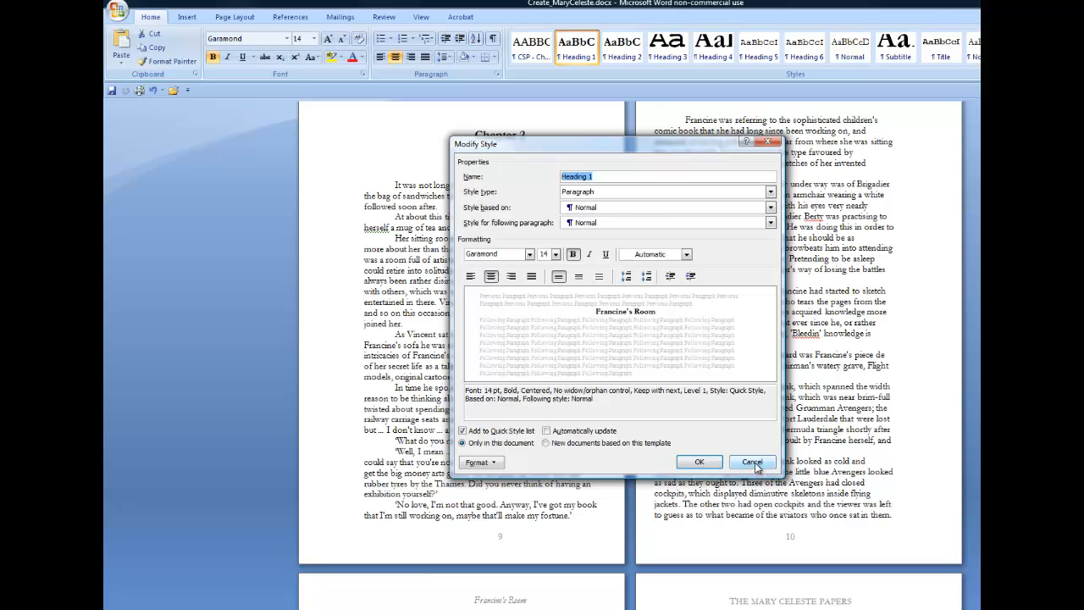
{"action": "left_click", "coordinate": [752, 461]}
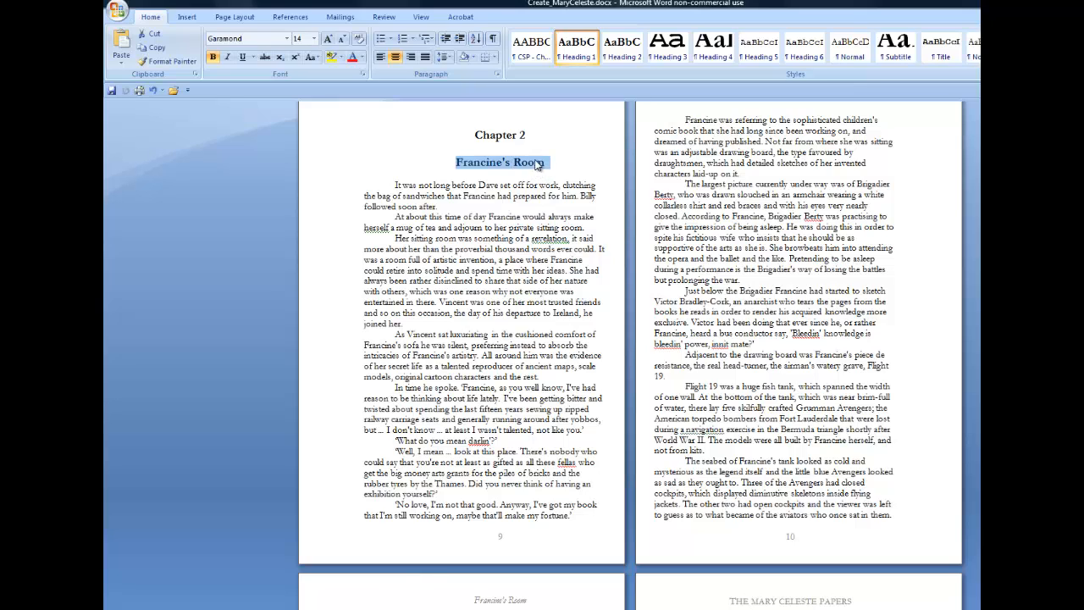
{"action": "mouse_move", "coordinate": [509, 168]}
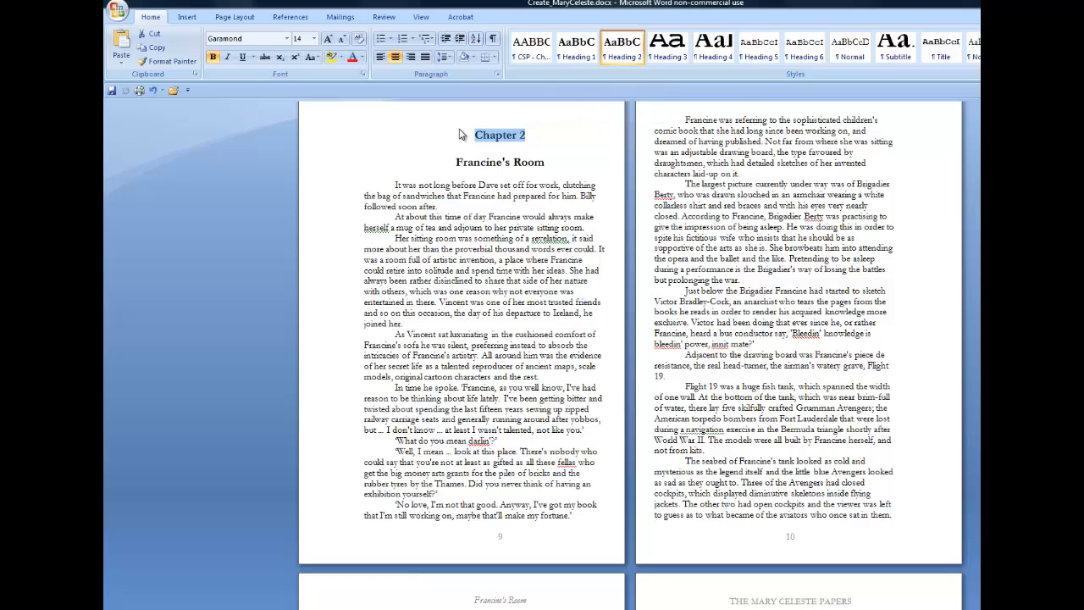
{"action": "mouse_move", "coordinate": [460, 135]}
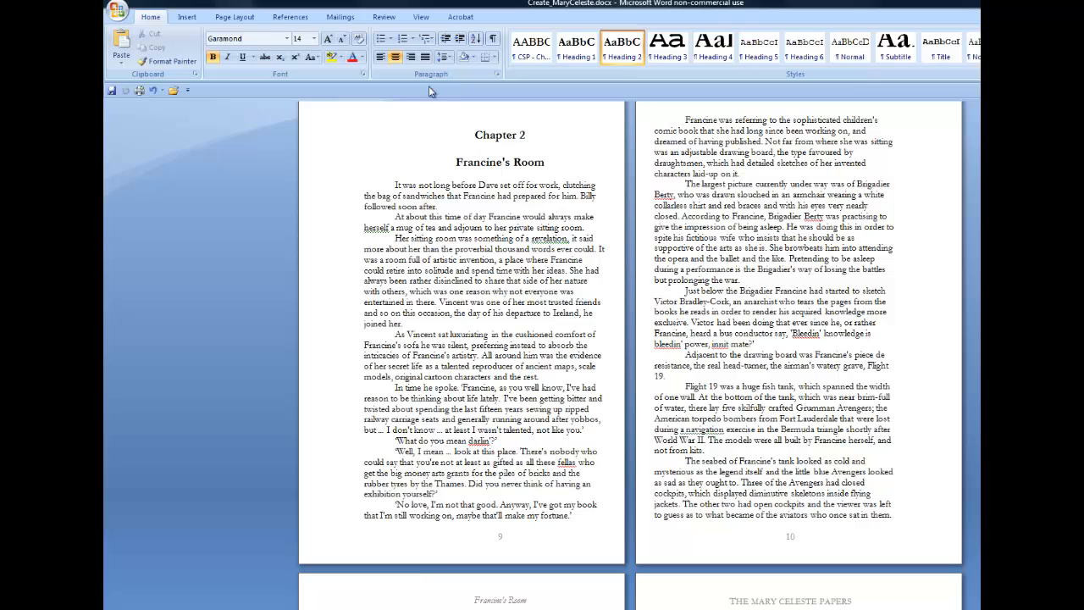
{"action": "mouse_move", "coordinate": [426, 22]}
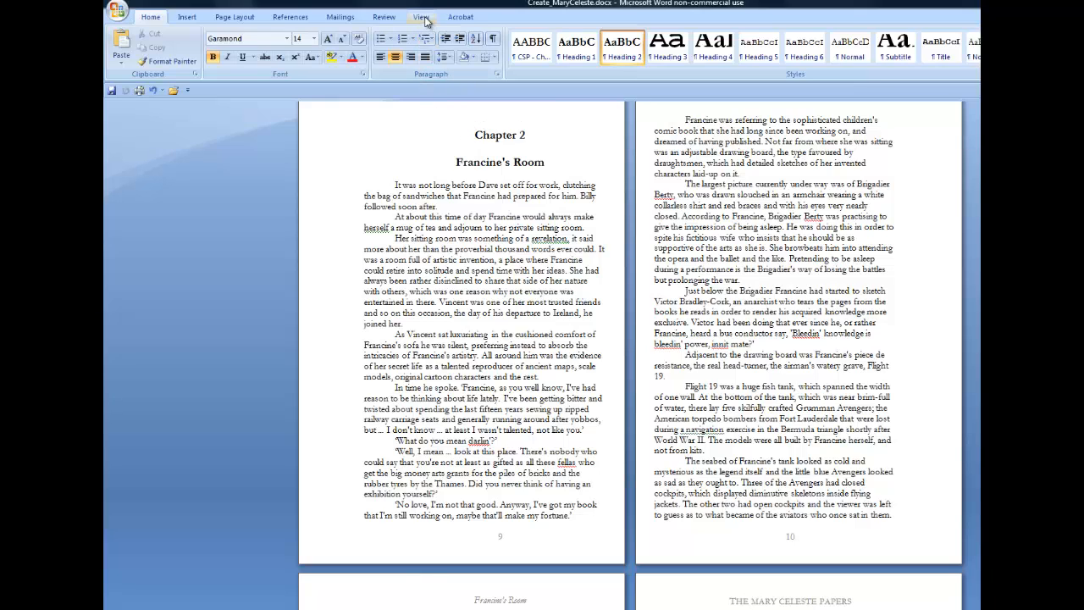
- Show the Document Map chapter pane from the View options
{"action": "left_click", "coordinate": [473, 136]}
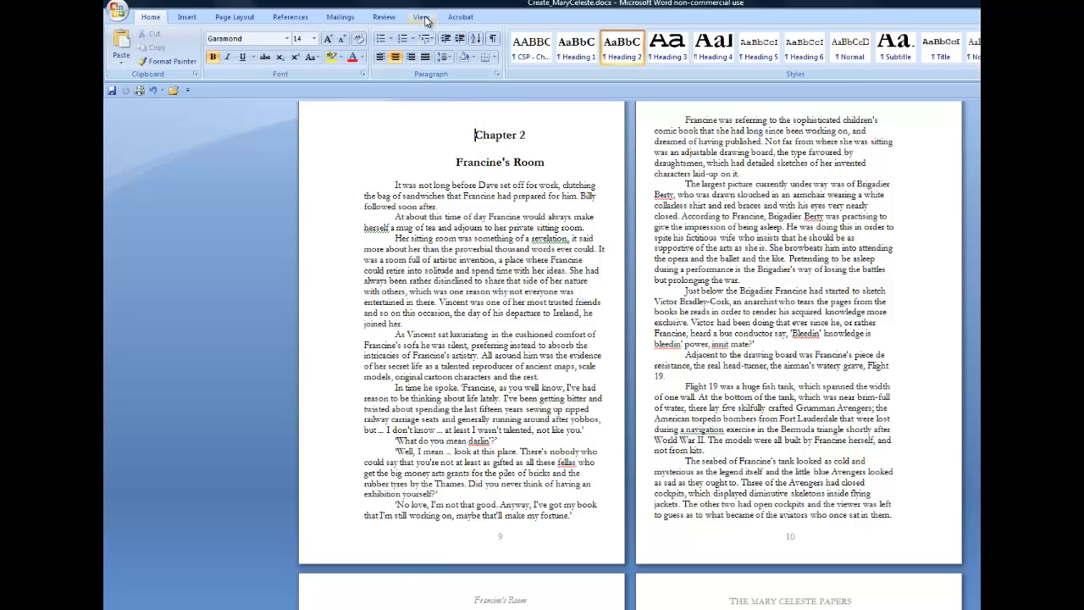
{"action": "left_click", "coordinate": [420, 16]}
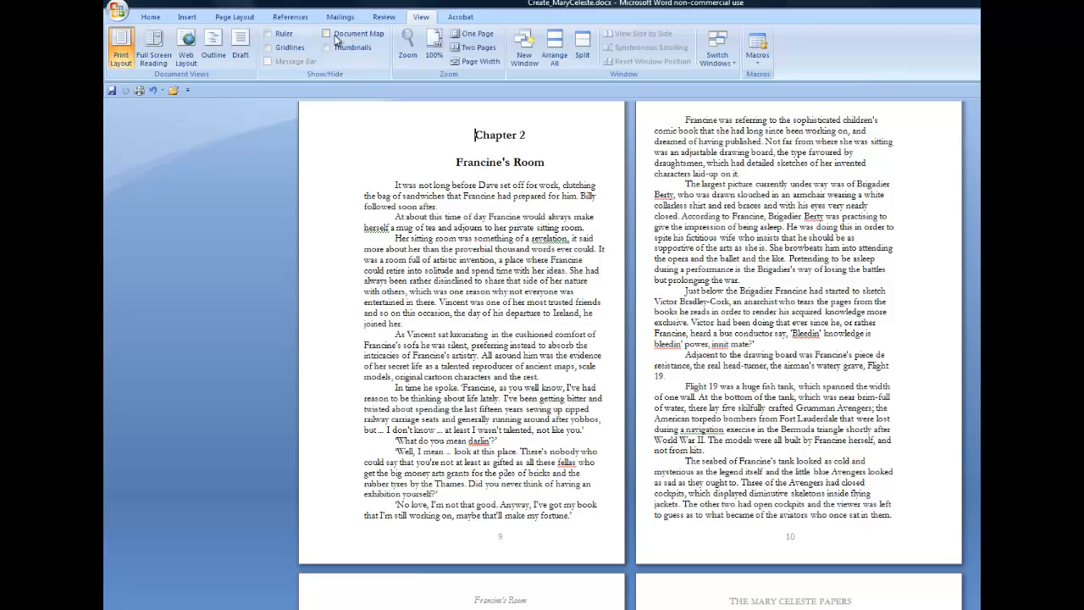
{"action": "left_click", "coordinate": [321, 34]}
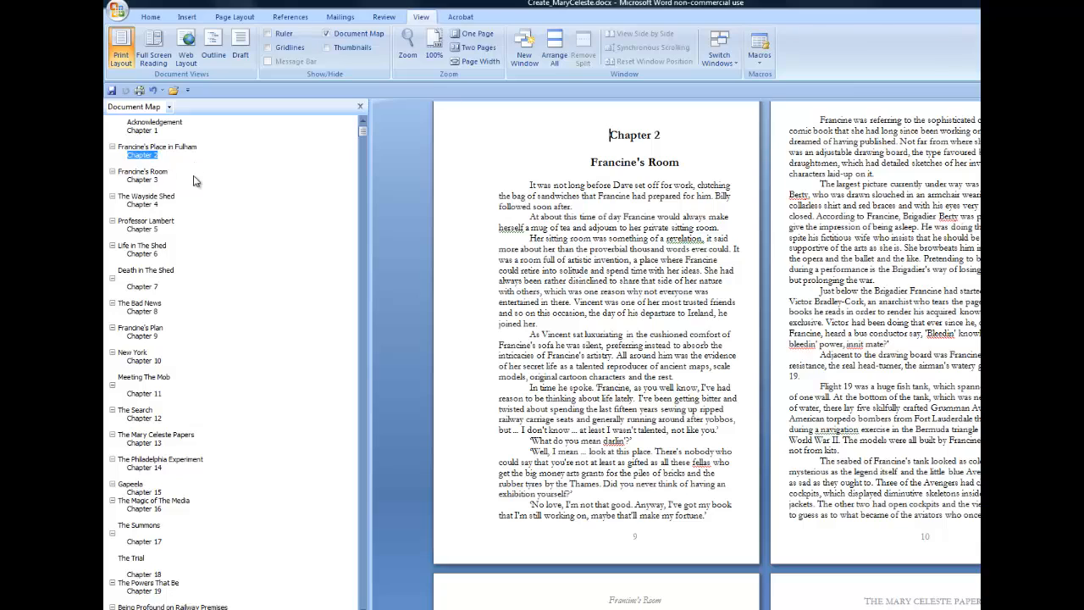
{"action": "mouse_move", "coordinate": [156, 230]}
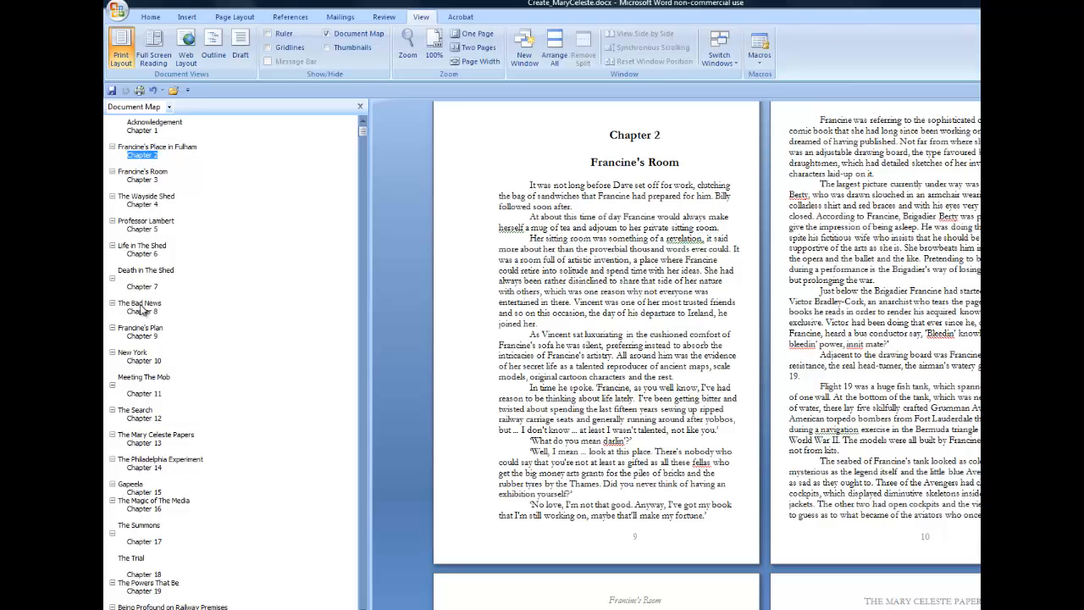
- Jump to The Bad News, then to The Mary Celeste Papers title and copyright pages
{"action": "left_click", "coordinate": [139, 304]}
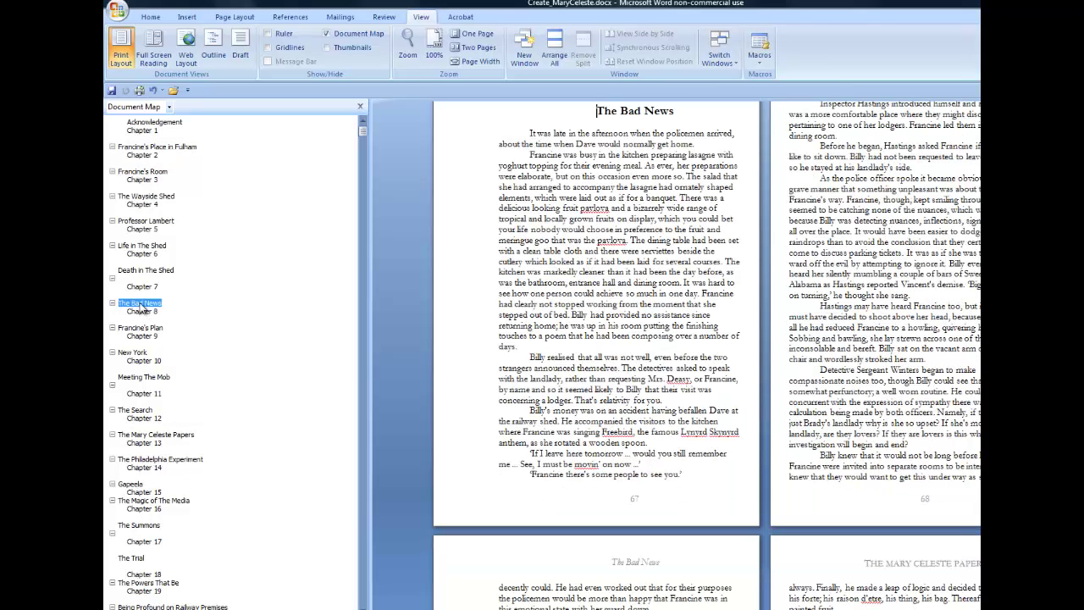
{"action": "mouse_move", "coordinate": [143, 301]}
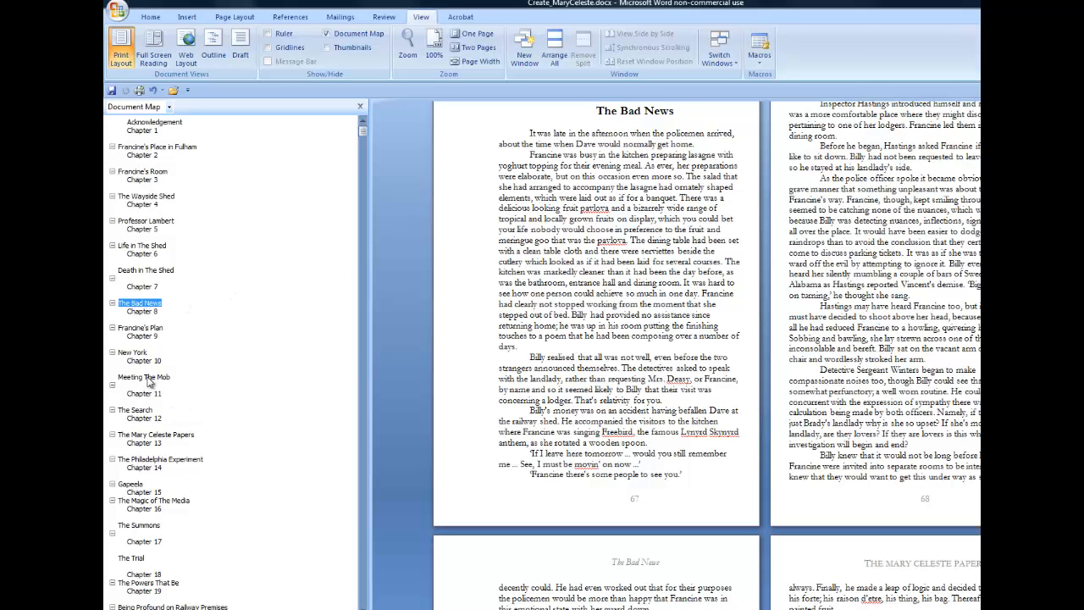
{"action": "left_click", "coordinate": [156, 433]}
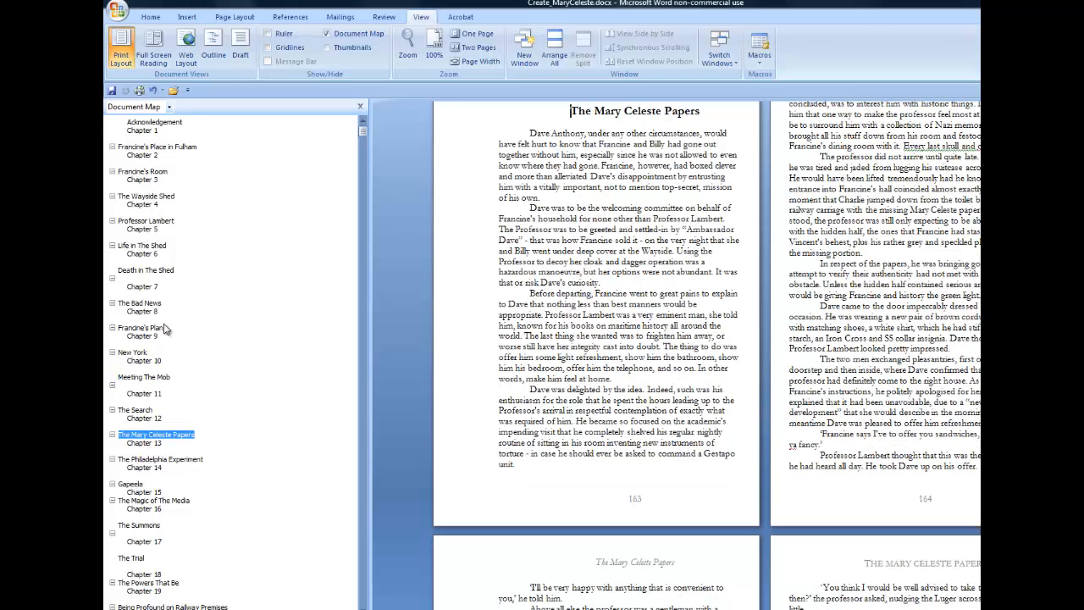
{"action": "left_click", "coordinate": [146, 270]}
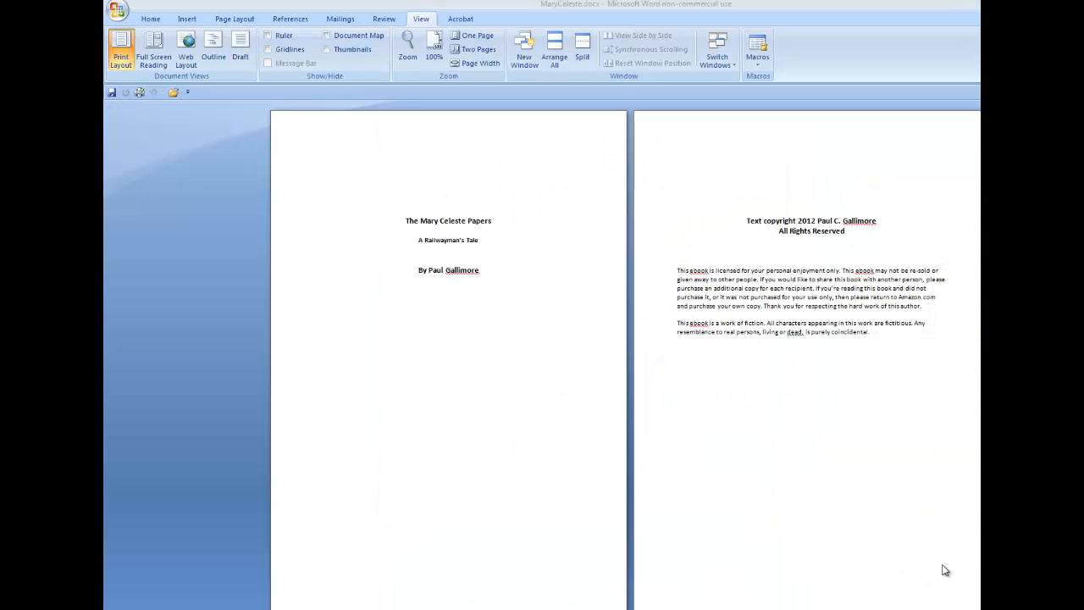
{"action": "mouse_move", "coordinate": [750, 267]}
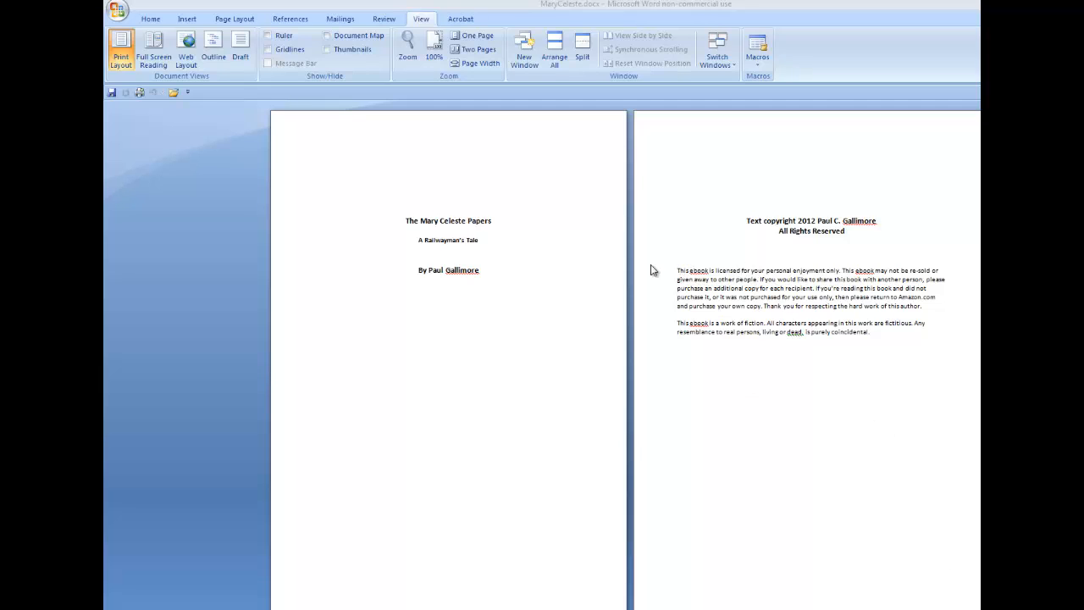
{"action": "mouse_move", "coordinate": [632, 264]}
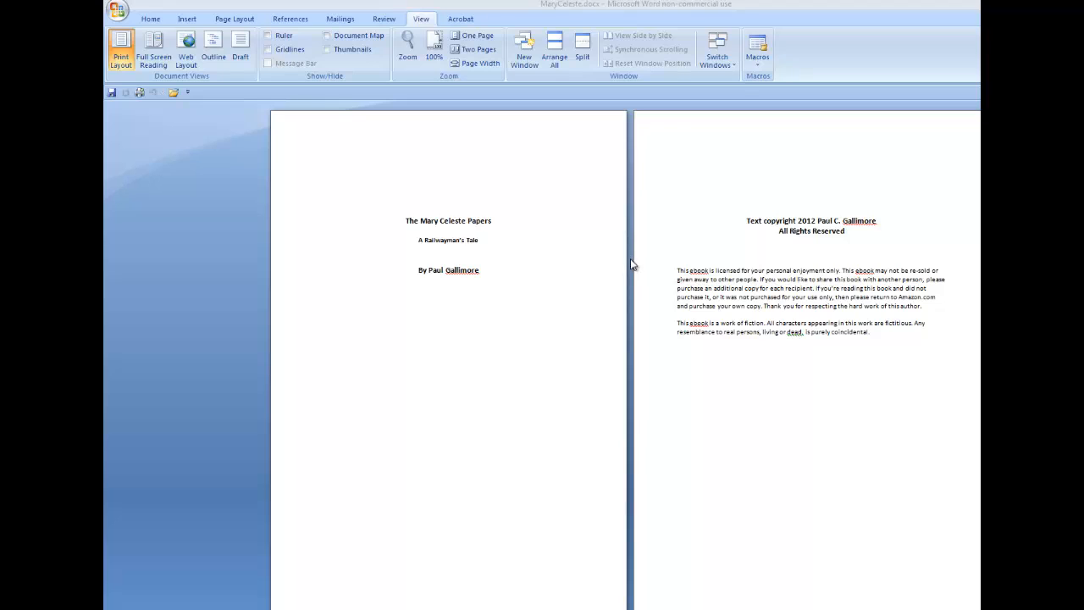
{"action": "mouse_move", "coordinate": [639, 268]}
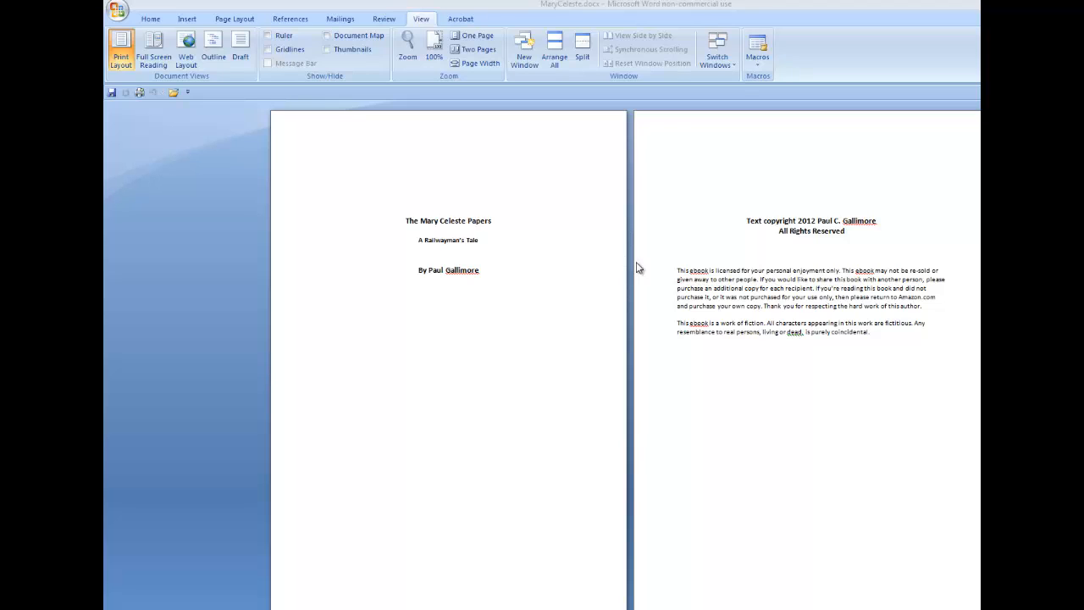
{"action": "mouse_move", "coordinate": [614, 261]}
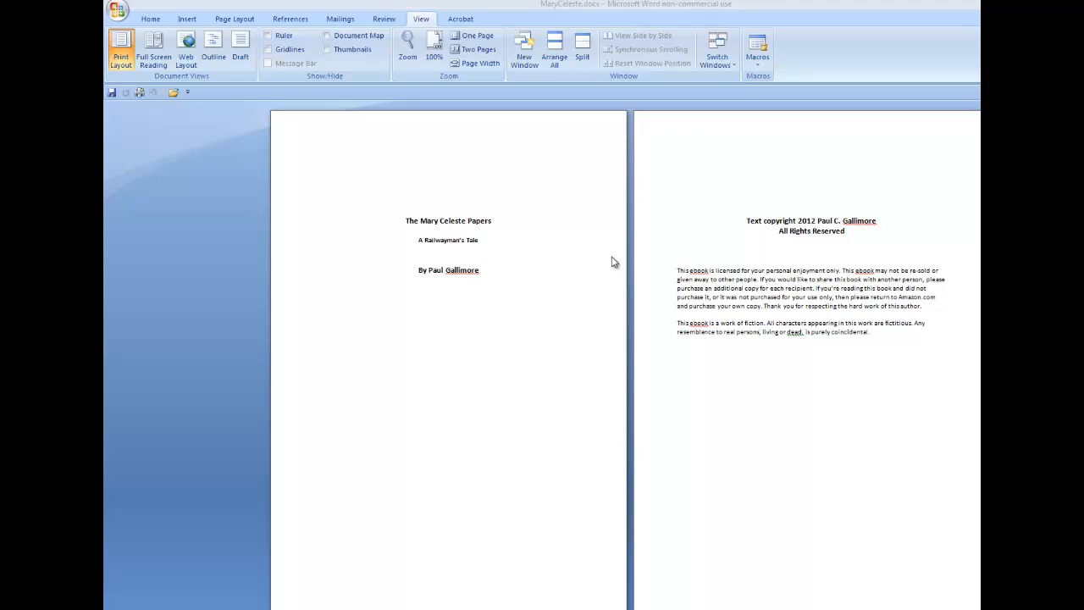
{"action": "mouse_move", "coordinate": [603, 259]}
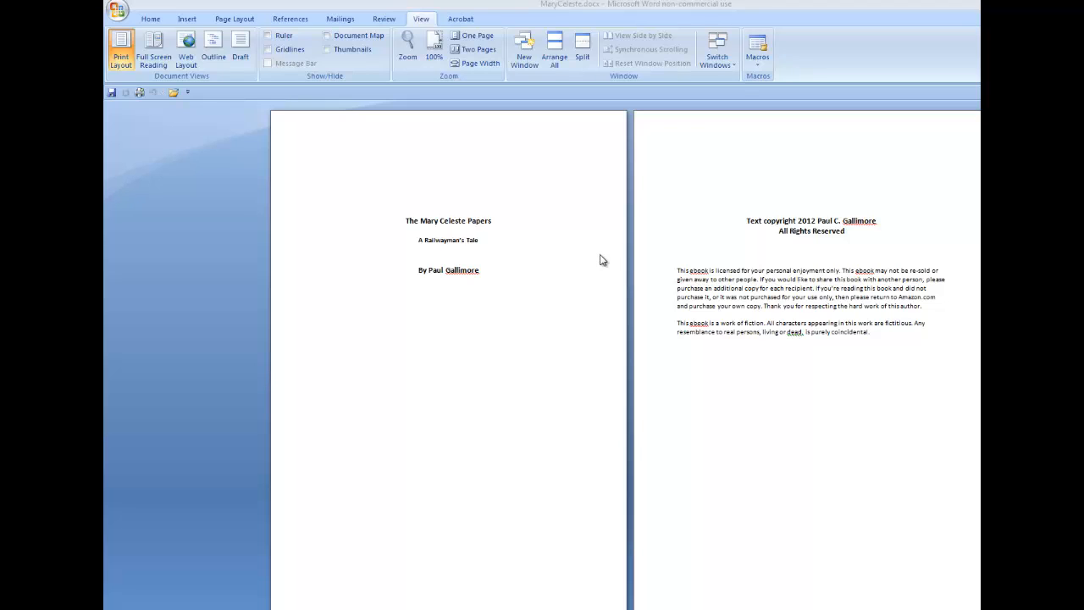
{"action": "mouse_move", "coordinate": [610, 258]}
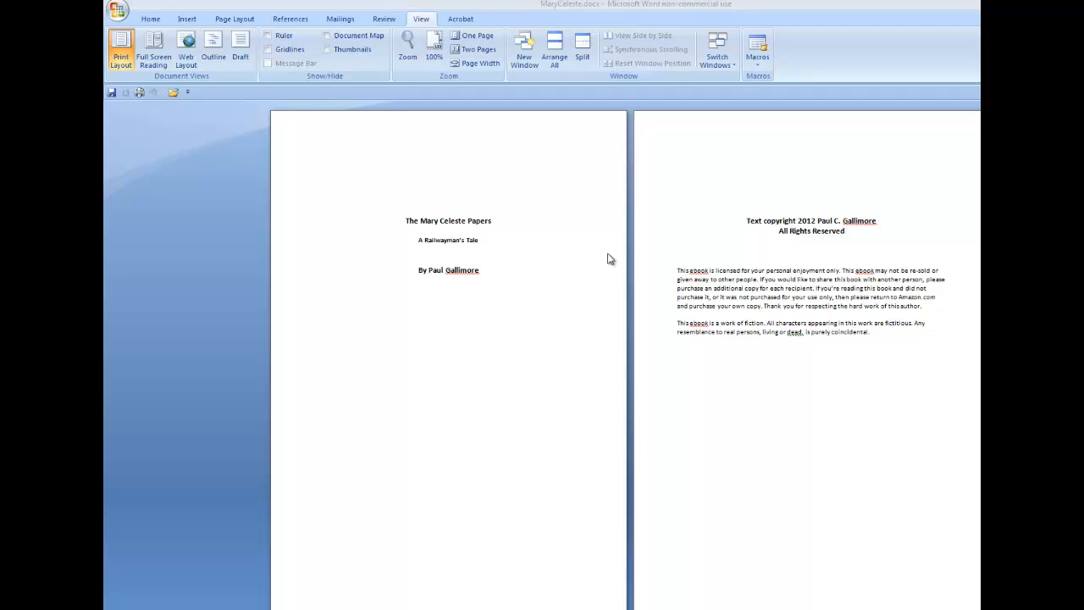
{"action": "mouse_move", "coordinate": [532, 203]}
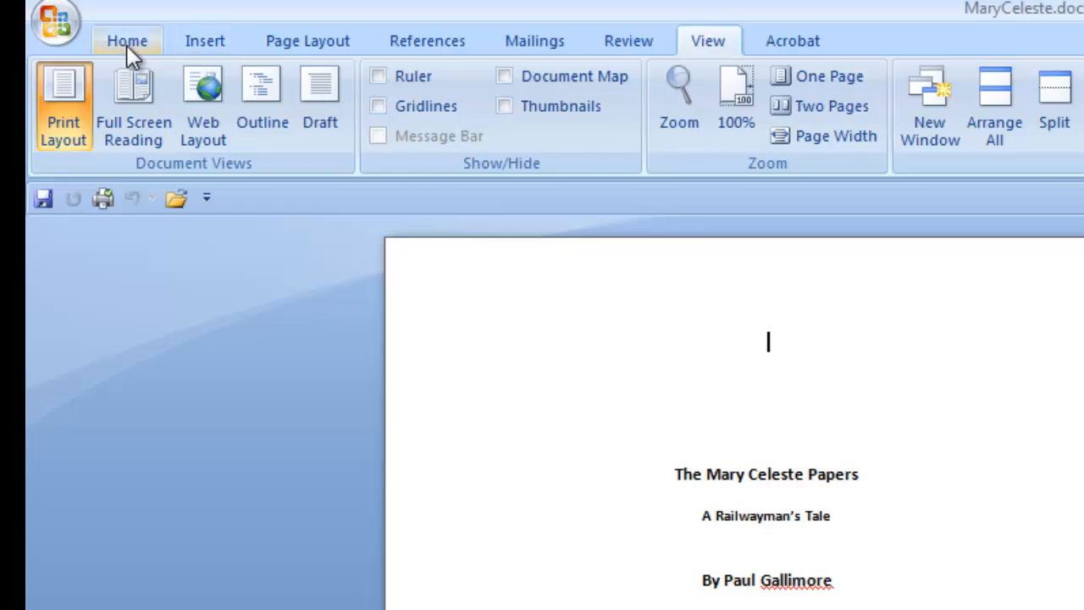
- Show formatting marks from the Home ribbon and place the cursor on the title page
{"action": "left_click", "coordinate": [125, 41]}
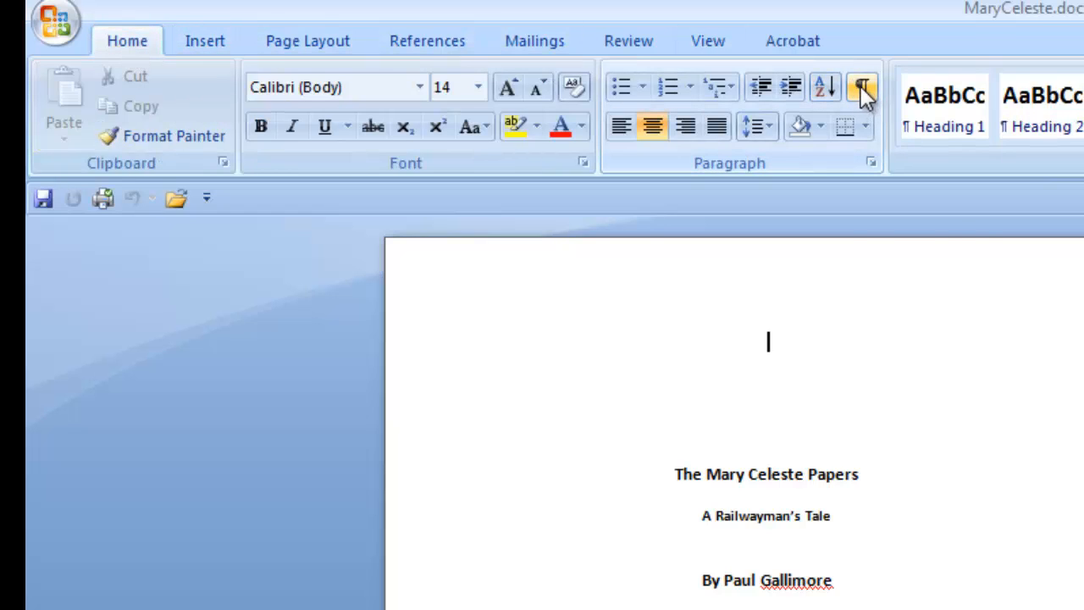
{"action": "mouse_move", "coordinate": [863, 88]}
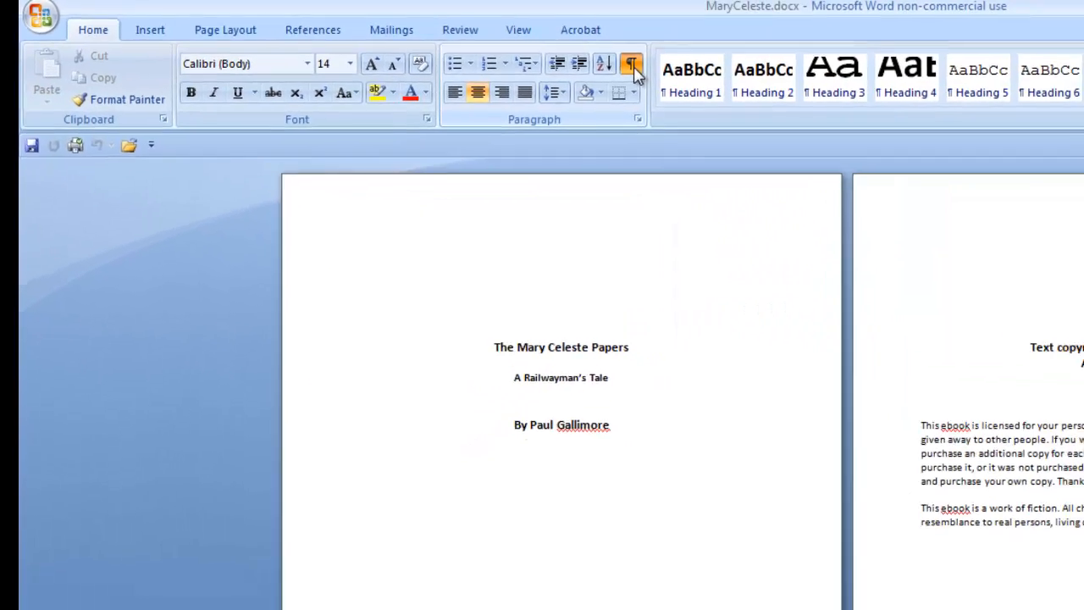
{"action": "left_click", "coordinate": [630, 63]}
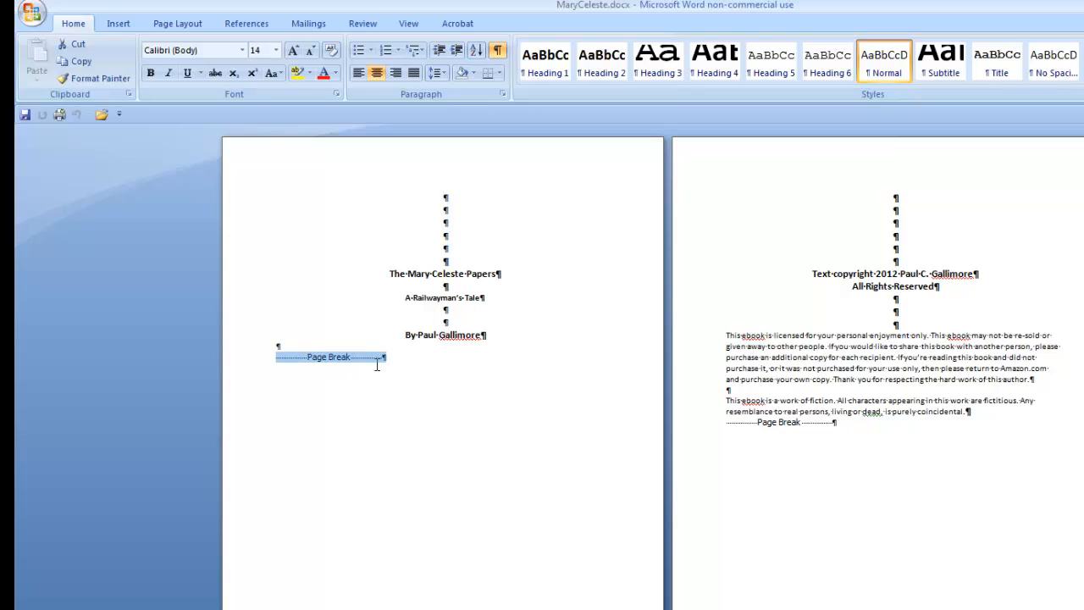
{"action": "left_click", "coordinate": [273, 51]}
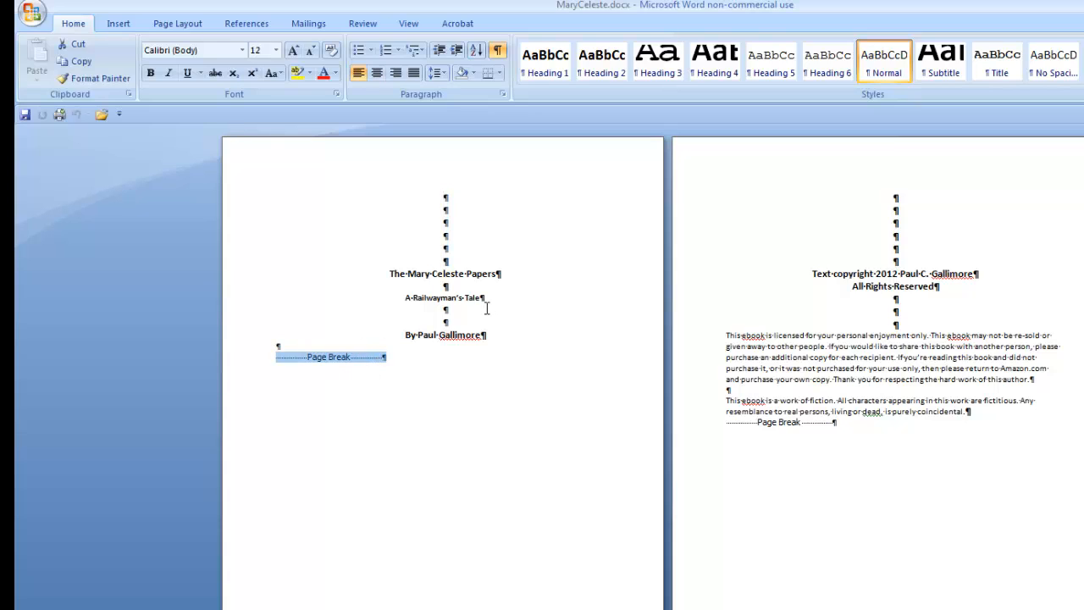
{"action": "mouse_move", "coordinate": [498, 301]}
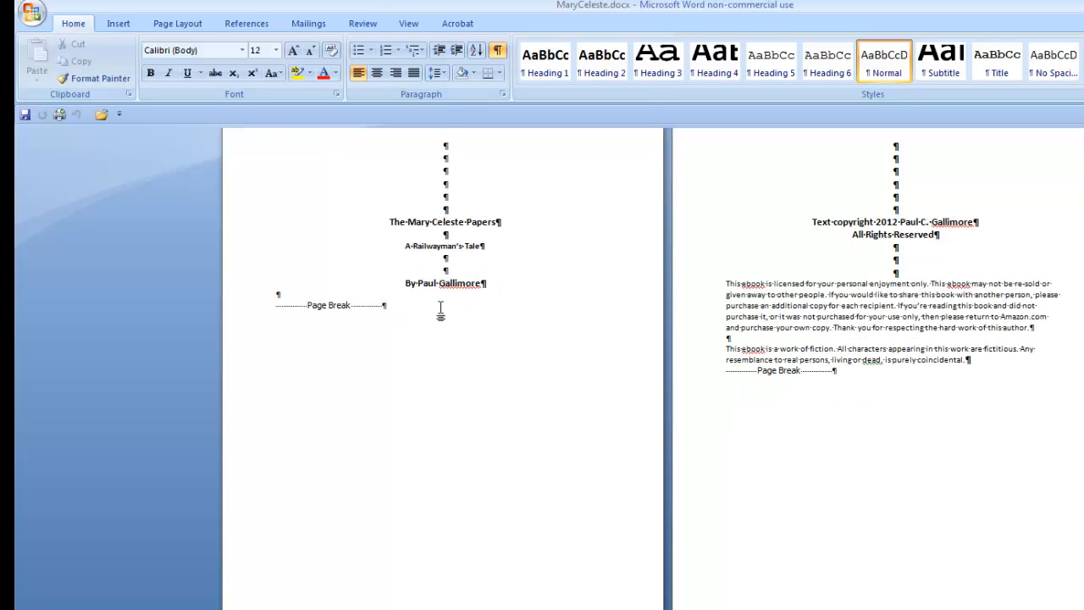
- Scroll to the blank page after the Table of Contents and delete its page break
{"action": "scroll", "scroll_direction": "down", "scroll_amount": 3}
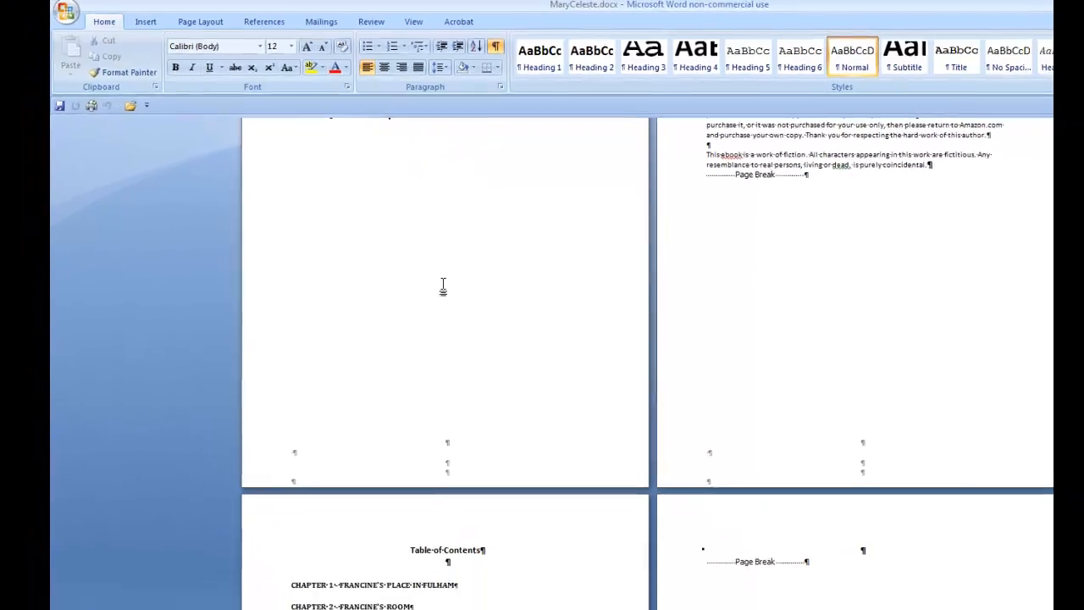
{"action": "scroll", "scroll_direction": "down", "scroll_amount": 3}
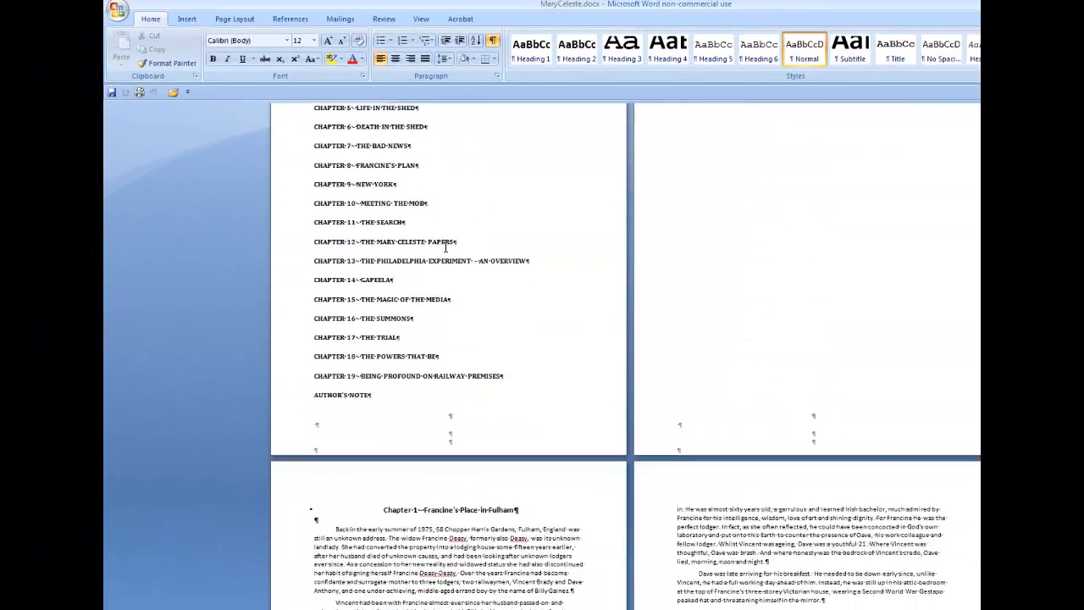
{"action": "scroll", "scroll_direction": "down", "scroll_amount": 3}
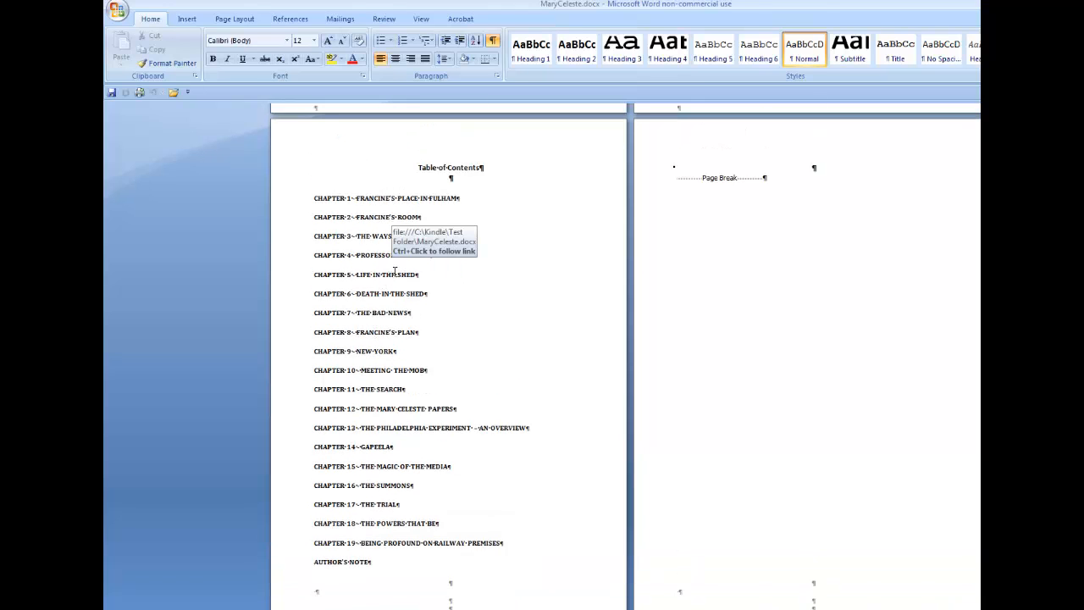
{"action": "mouse_move", "coordinate": [635, 220]}
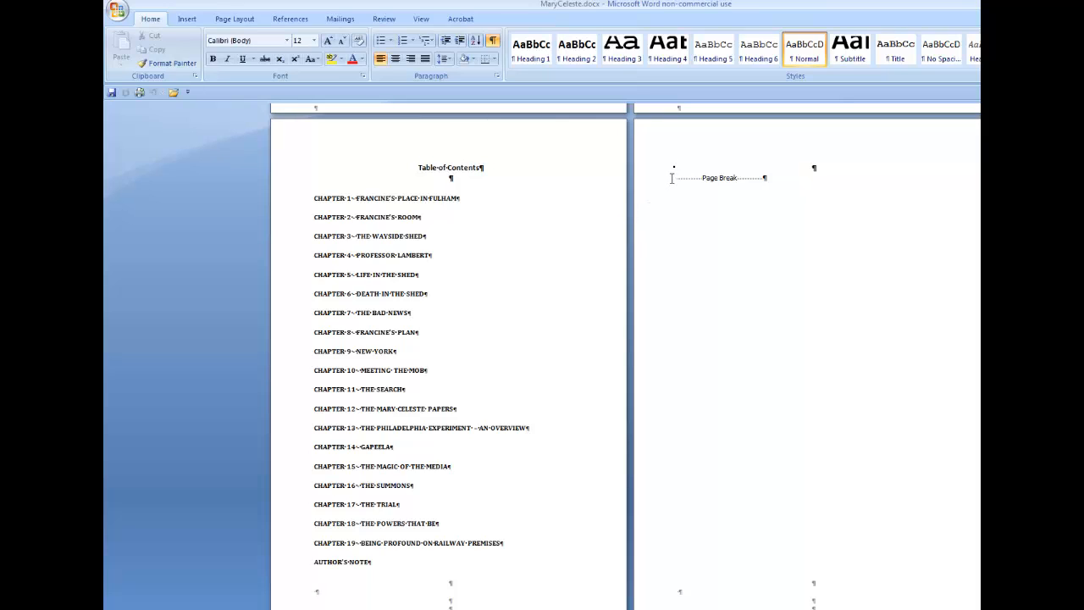
{"action": "mouse_move", "coordinate": [721, 177]}
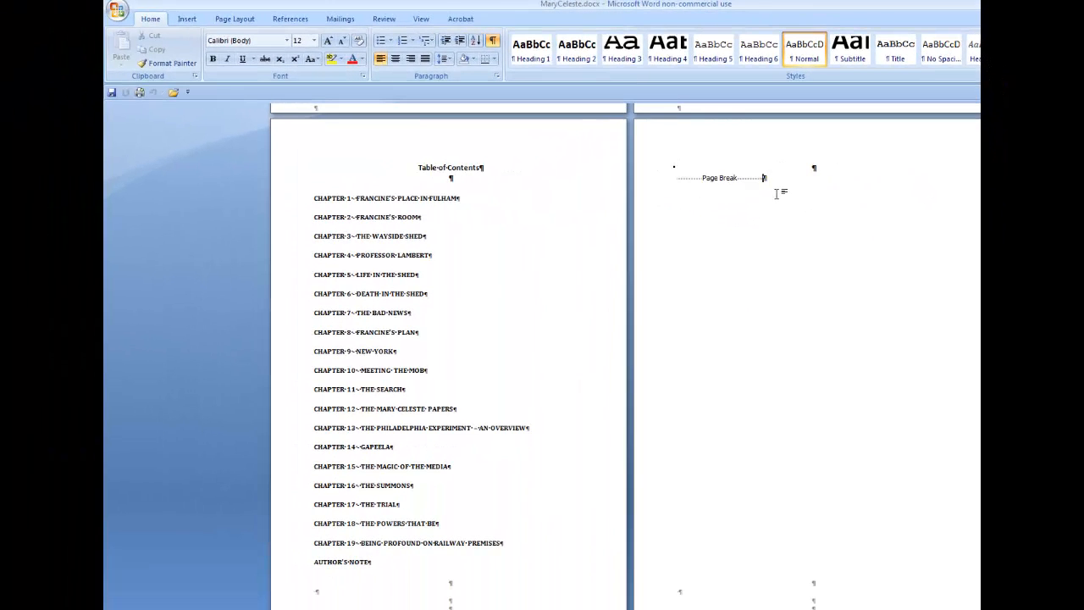
{"action": "scroll", "scroll_direction": "down", "scroll_amount": 3}
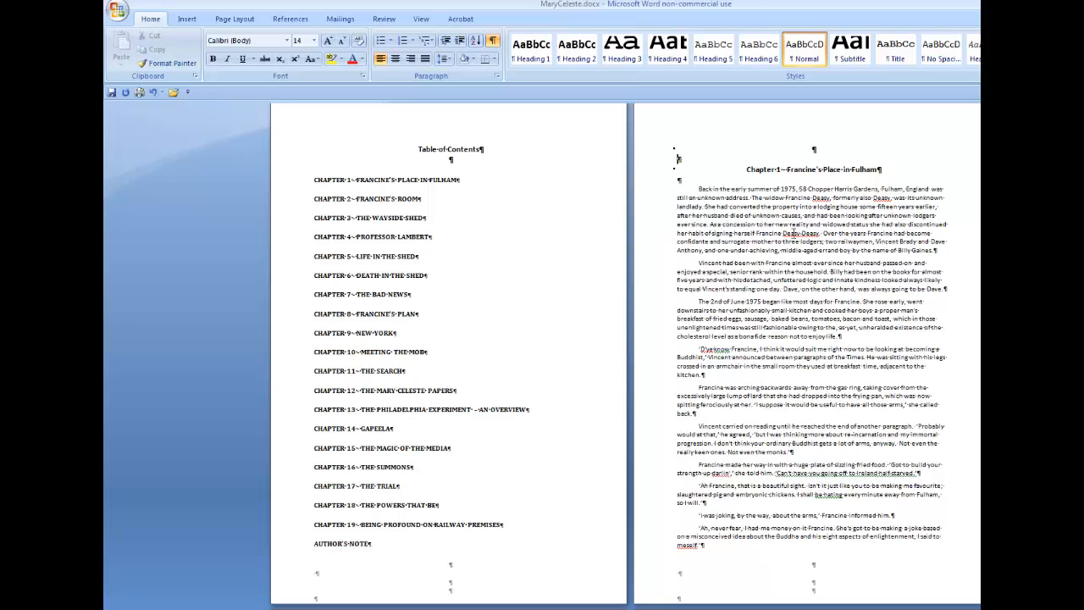
{"action": "mouse_move", "coordinate": [593, 184]}
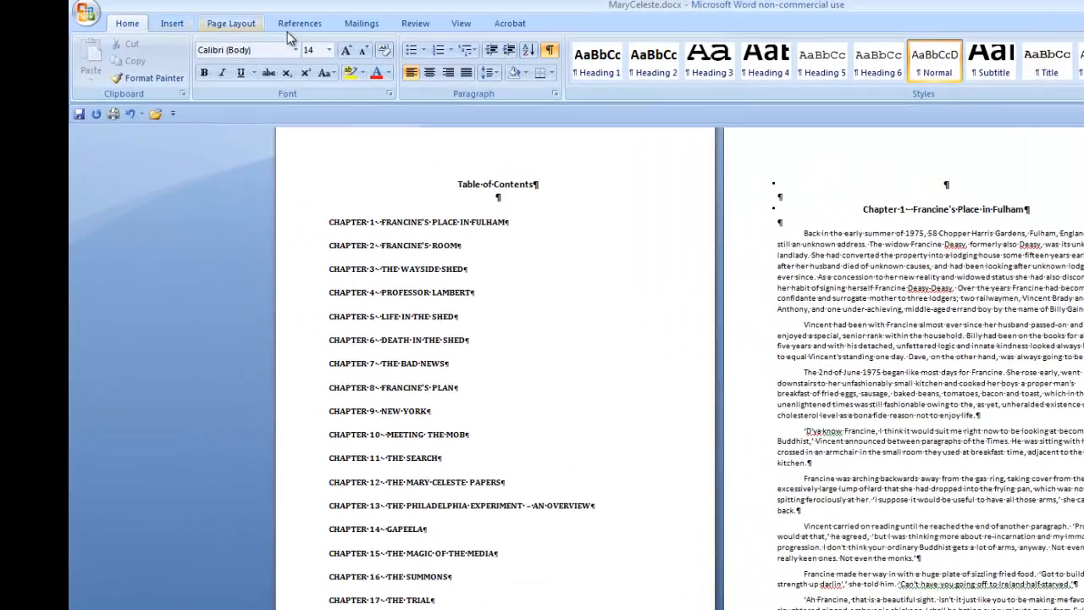
- Bring up the Breaks list on the Page Layout ribbon
{"action": "left_click", "coordinate": [231, 22]}
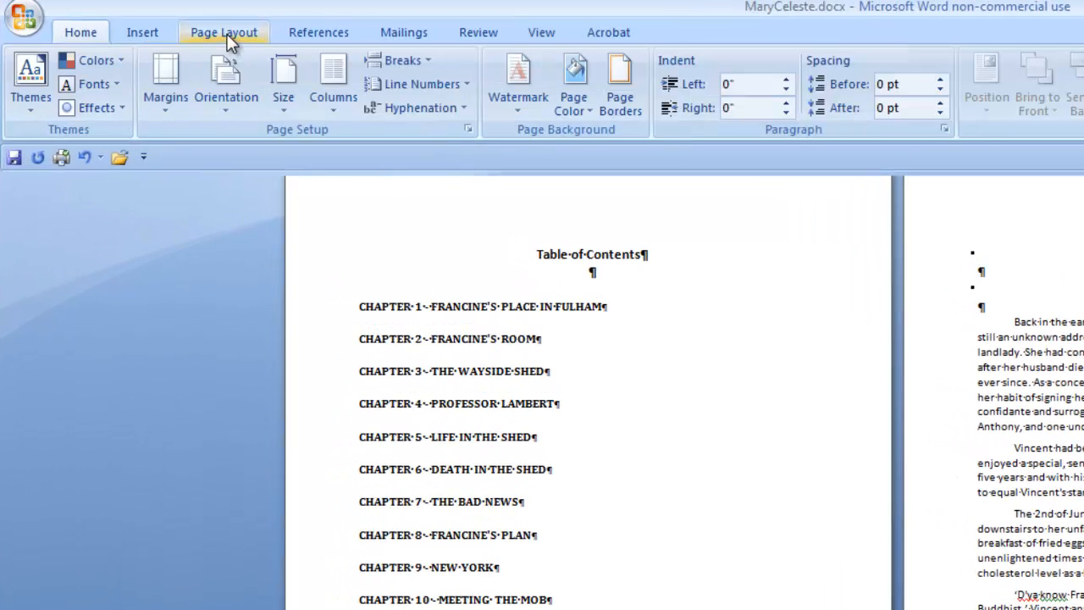
{"action": "left_click", "coordinate": [400, 61]}
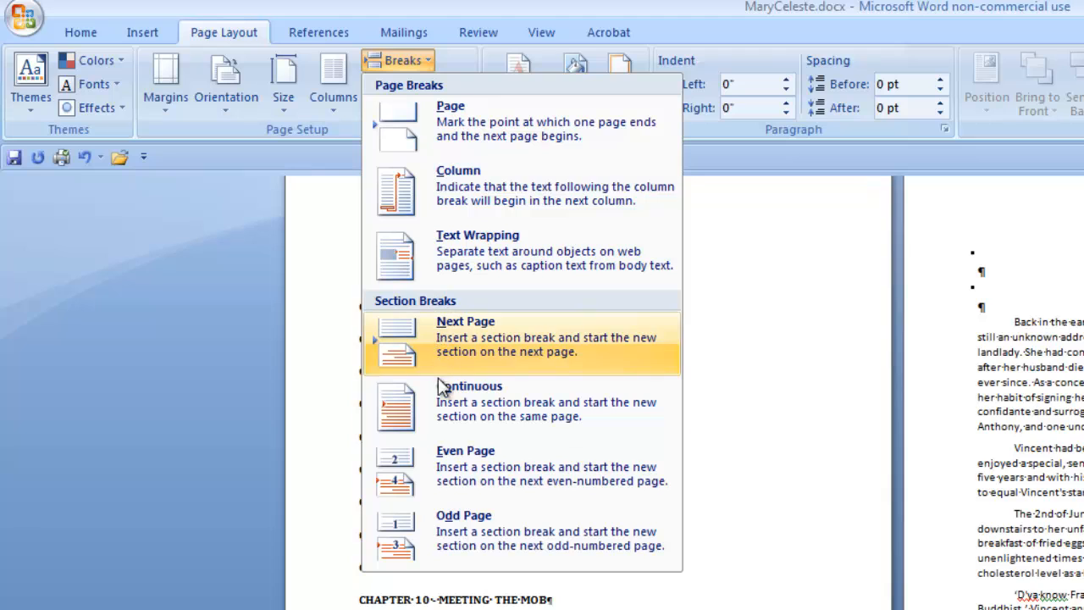
{"action": "mouse_move", "coordinate": [478, 424]}
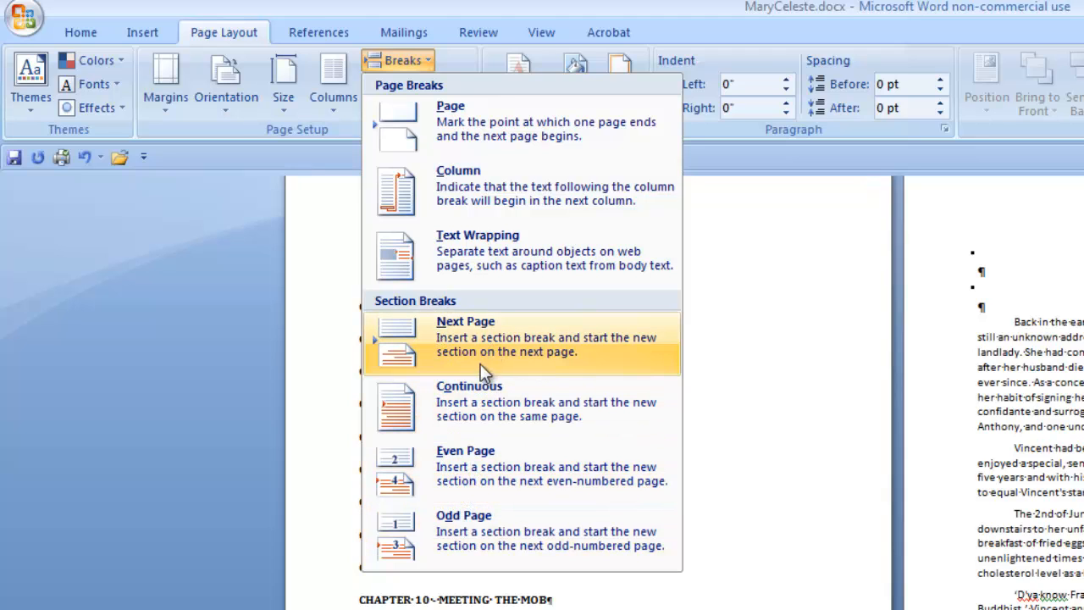
{"action": "mouse_move", "coordinate": [483, 401]}
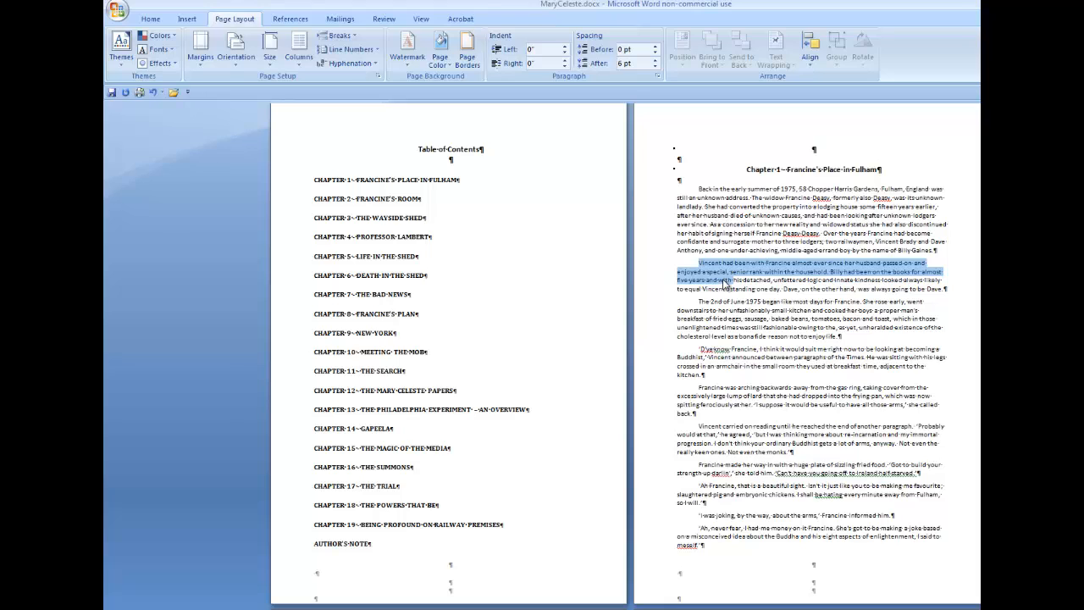
{"action": "mouse_move", "coordinate": [692, 178]}
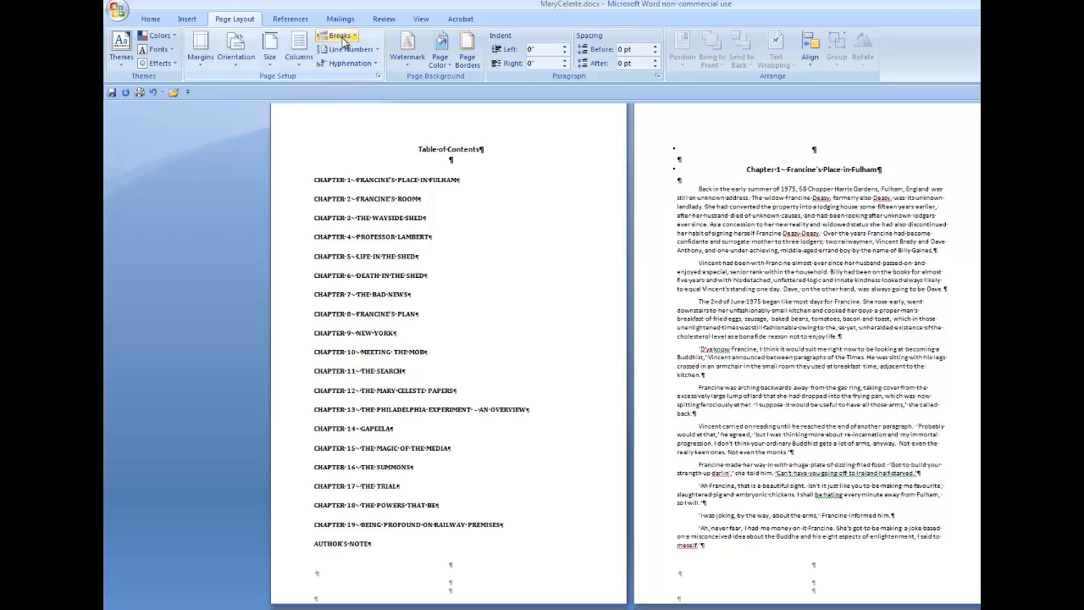
- Insert an Odd Page section break after the AUTHOR'S NOTE contents entry
{"action": "left_click", "coordinate": [332, 34]}
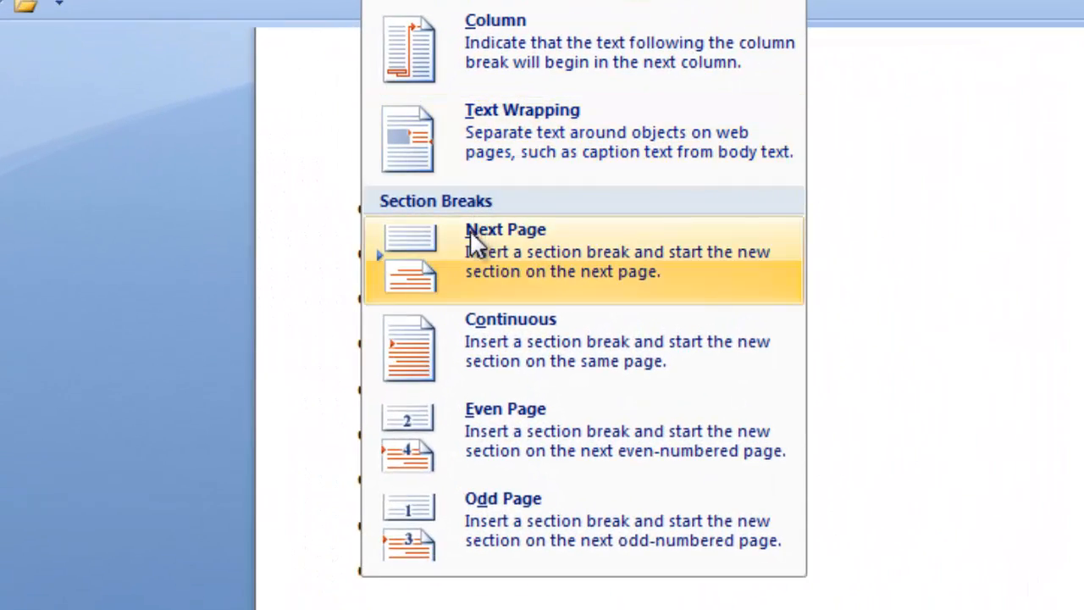
{"action": "mouse_move", "coordinate": [525, 354]}
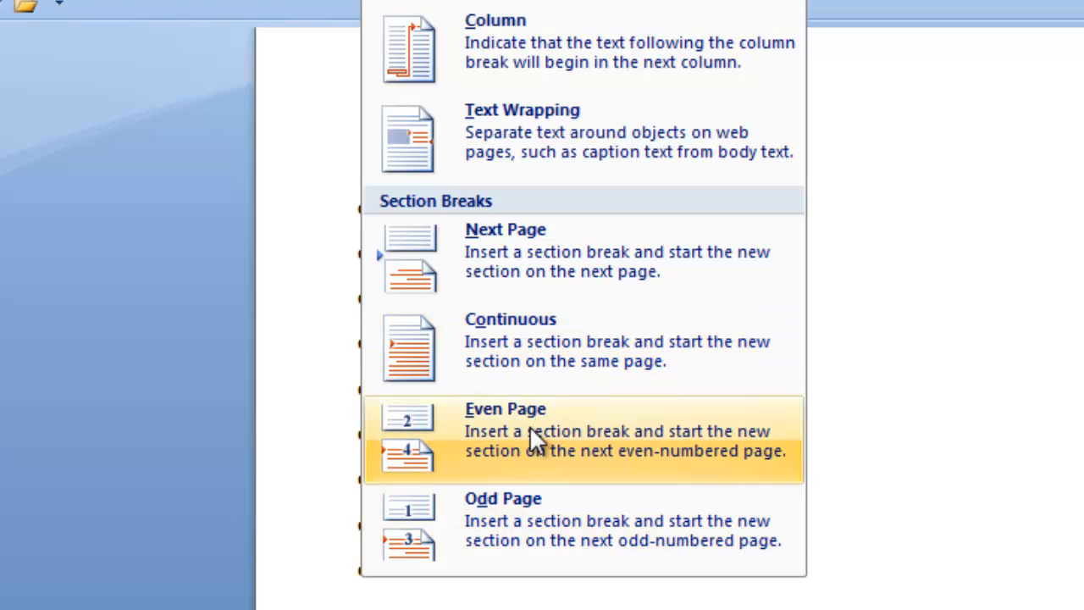
{"action": "mouse_move", "coordinate": [540, 439]}
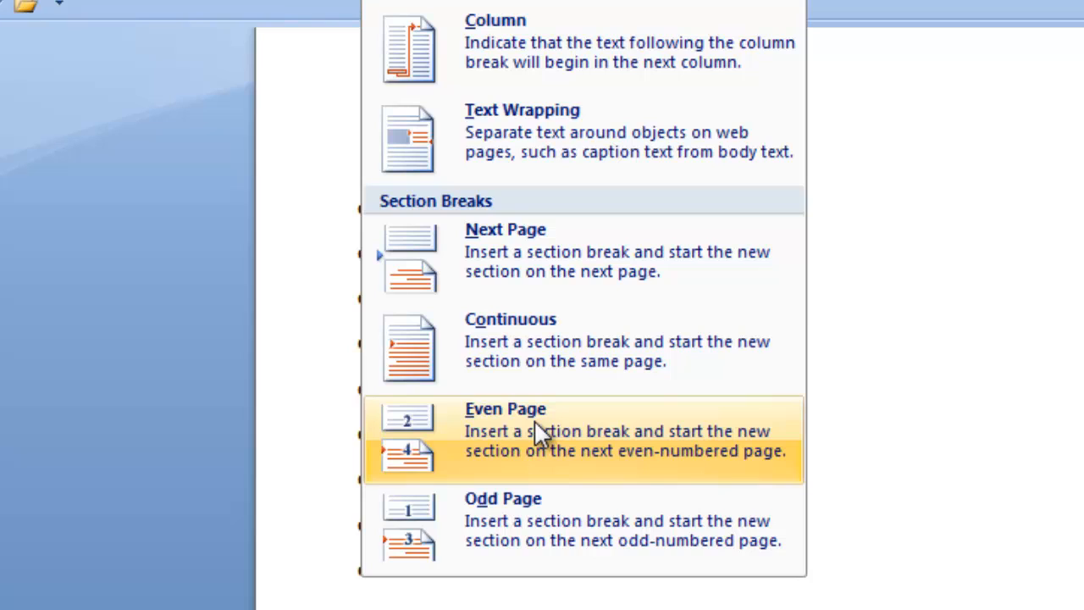
{"action": "mouse_move", "coordinate": [545, 525]}
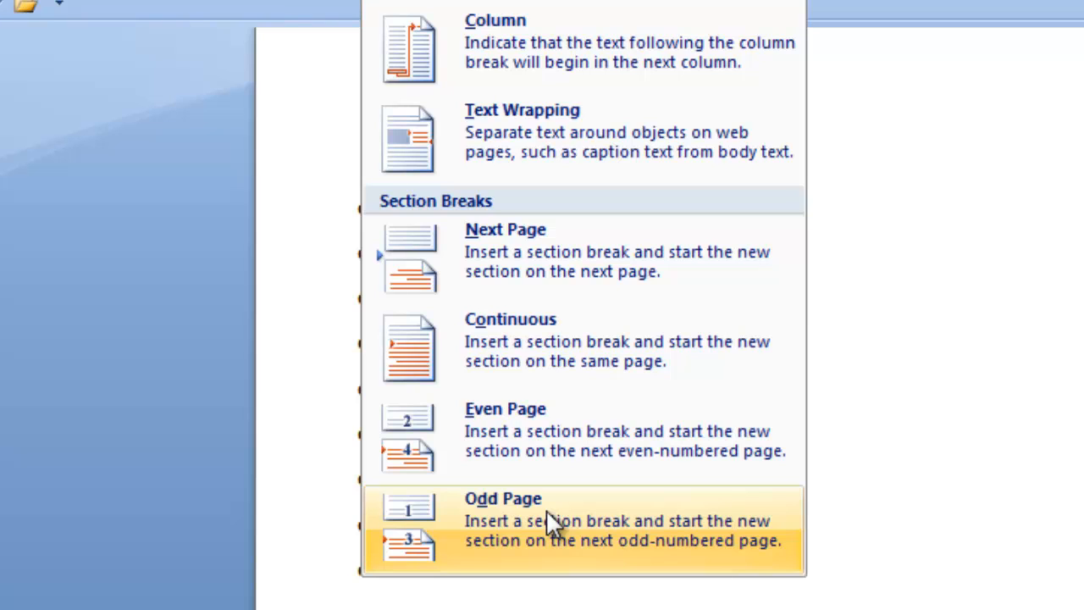
{"action": "mouse_move", "coordinate": [555, 539]}
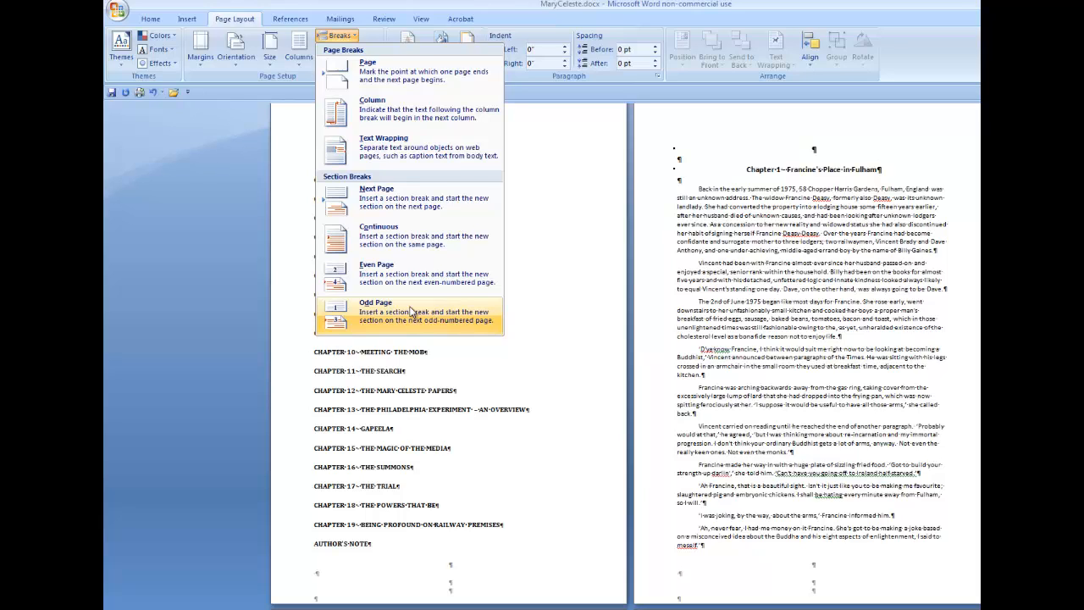
{"action": "mouse_move", "coordinate": [393, 271]}
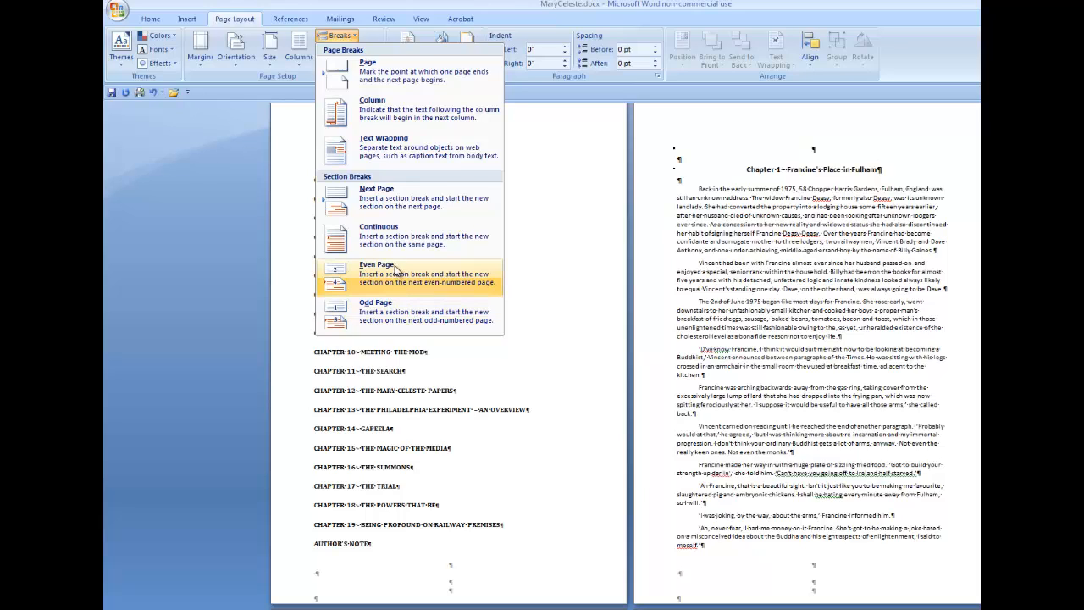
{"action": "mouse_move", "coordinate": [411, 279]}
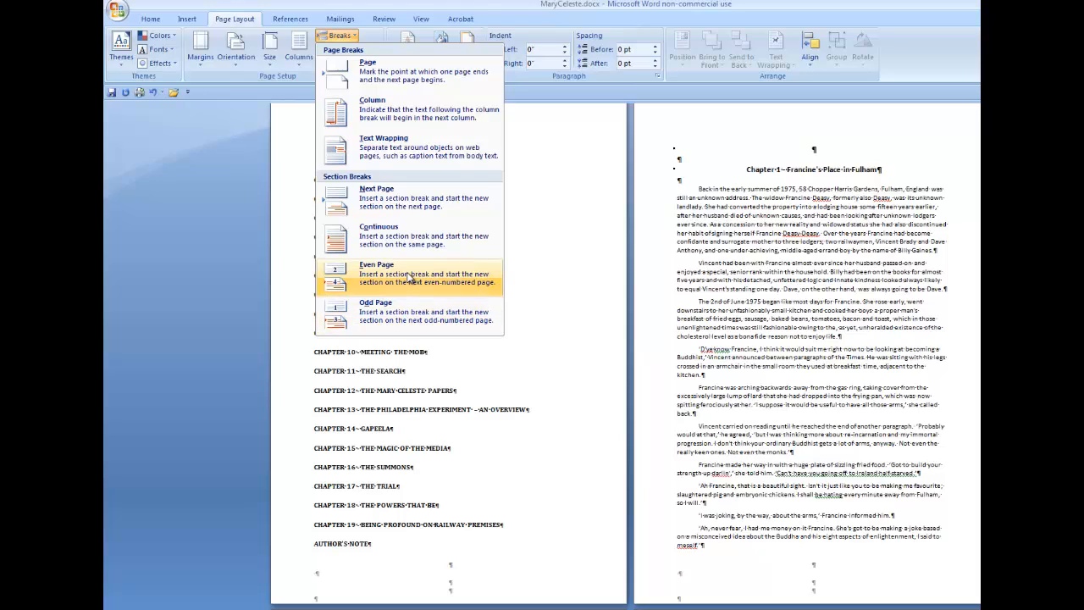
{"action": "mouse_move", "coordinate": [400, 253]}
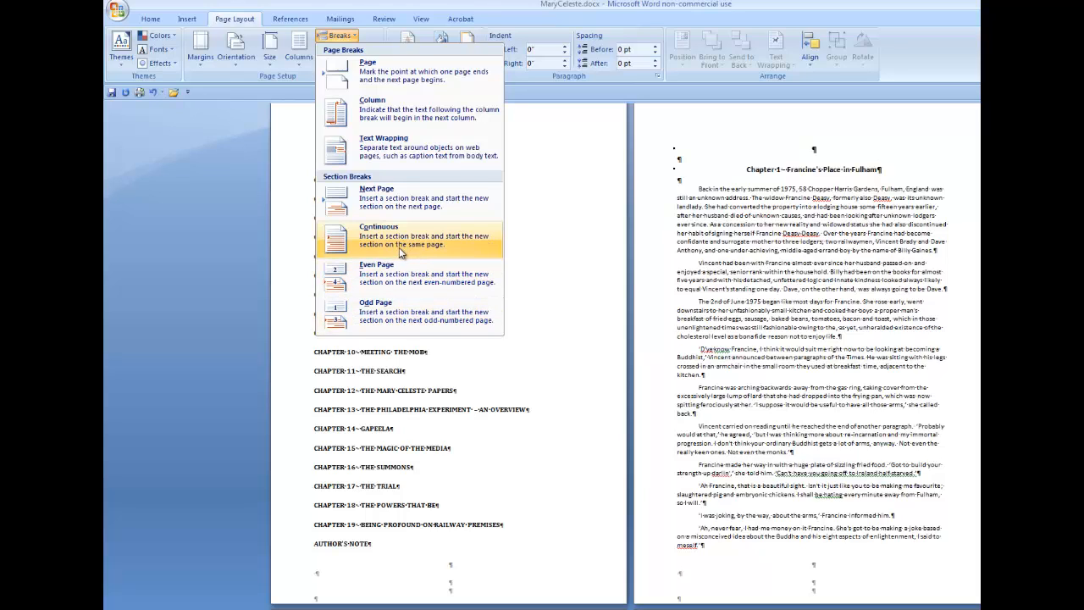
{"action": "mouse_move", "coordinate": [398, 313]}
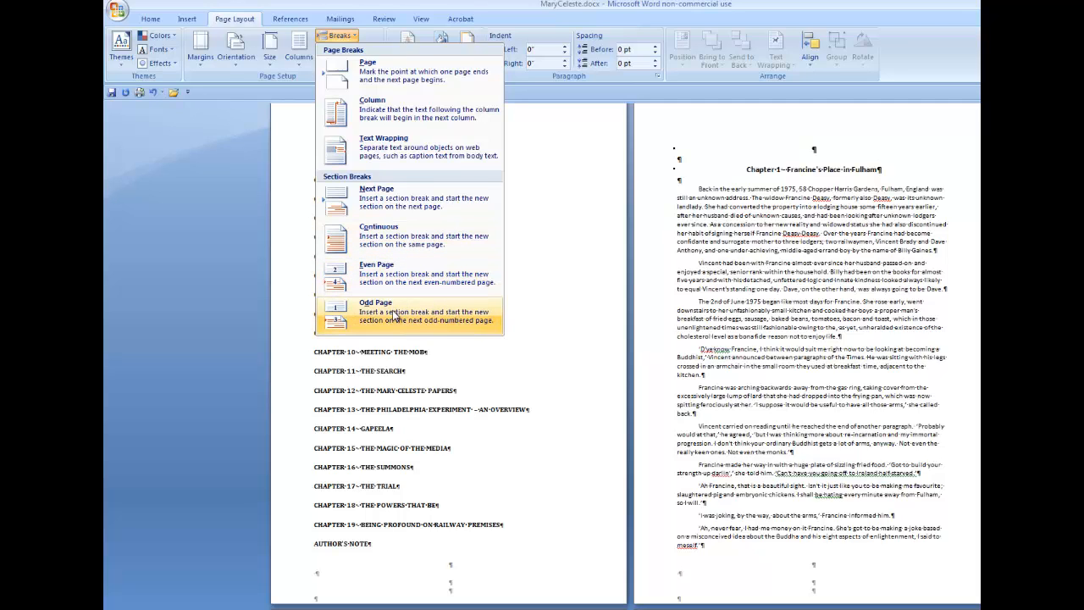
{"action": "mouse_move", "coordinate": [405, 311]}
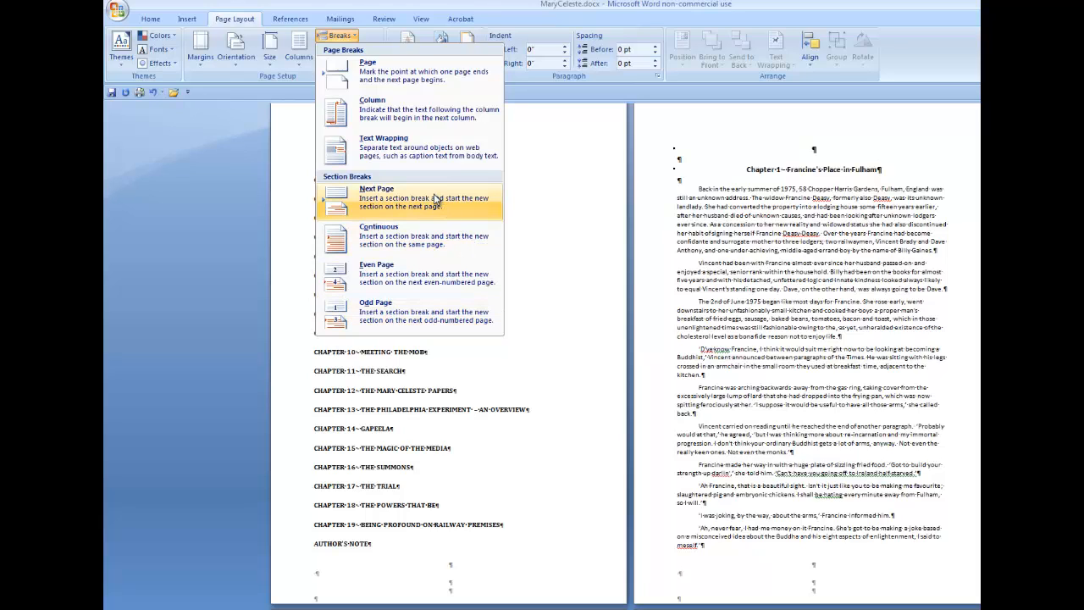
{"action": "mouse_move", "coordinate": [406, 315]}
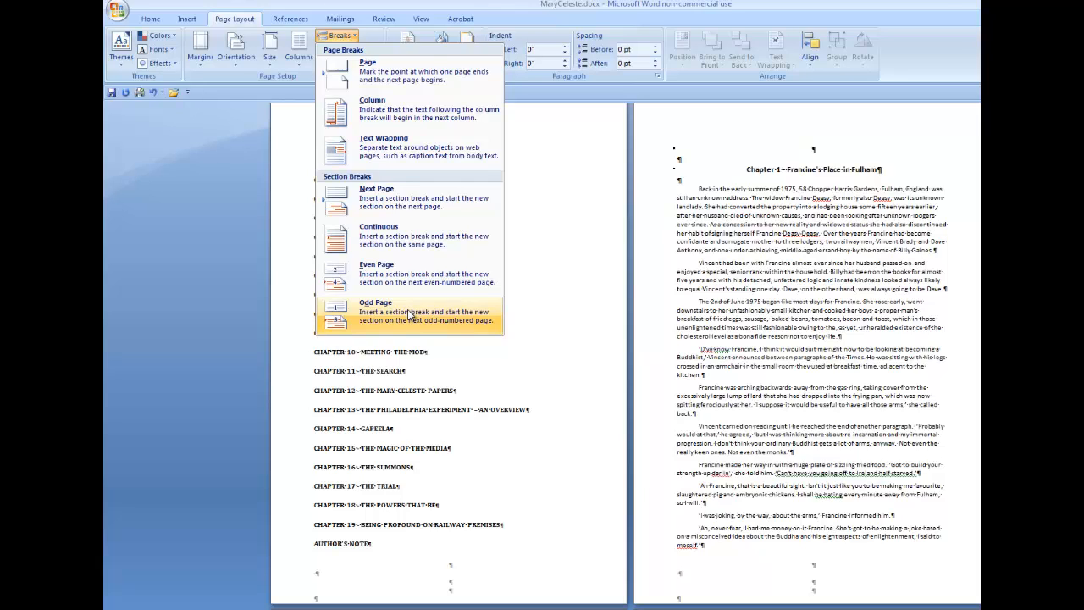
{"action": "mouse_move", "coordinate": [415, 311]}
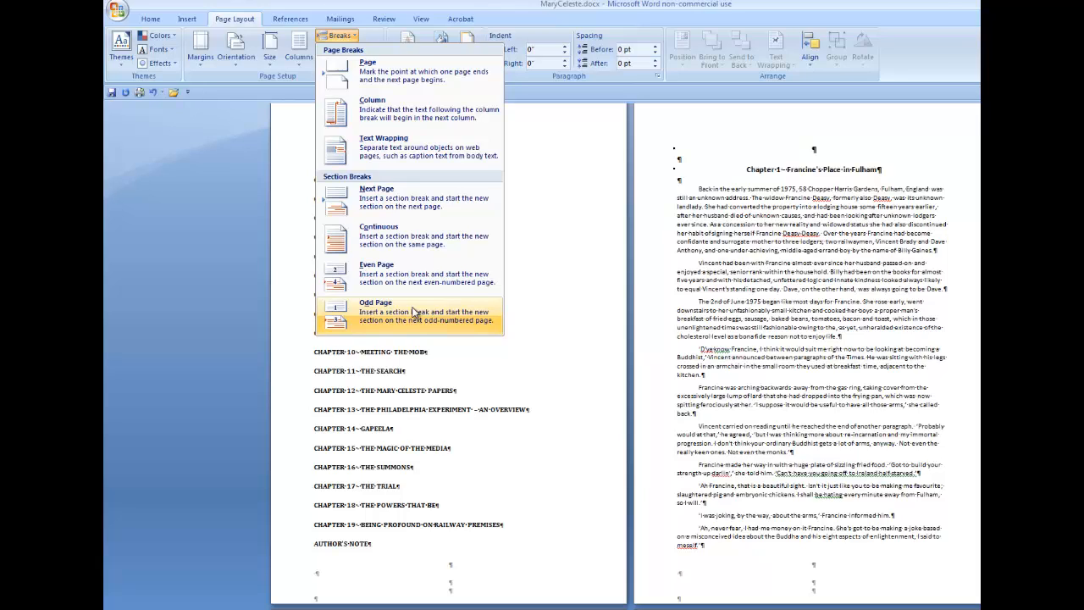
{"action": "mouse_move", "coordinate": [413, 312]}
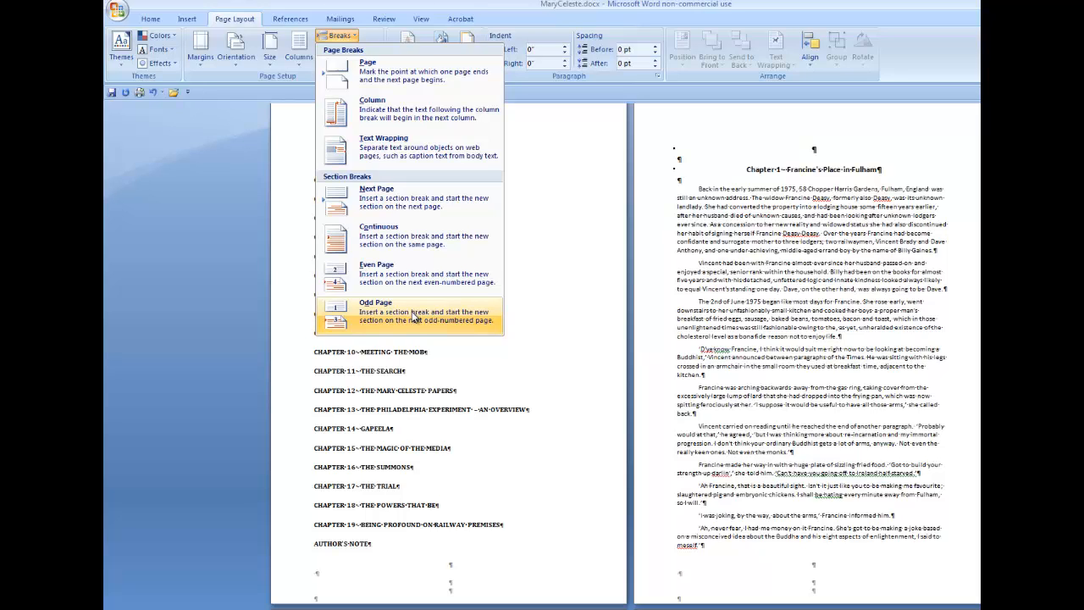
{"action": "left_click", "coordinate": [376, 311]}
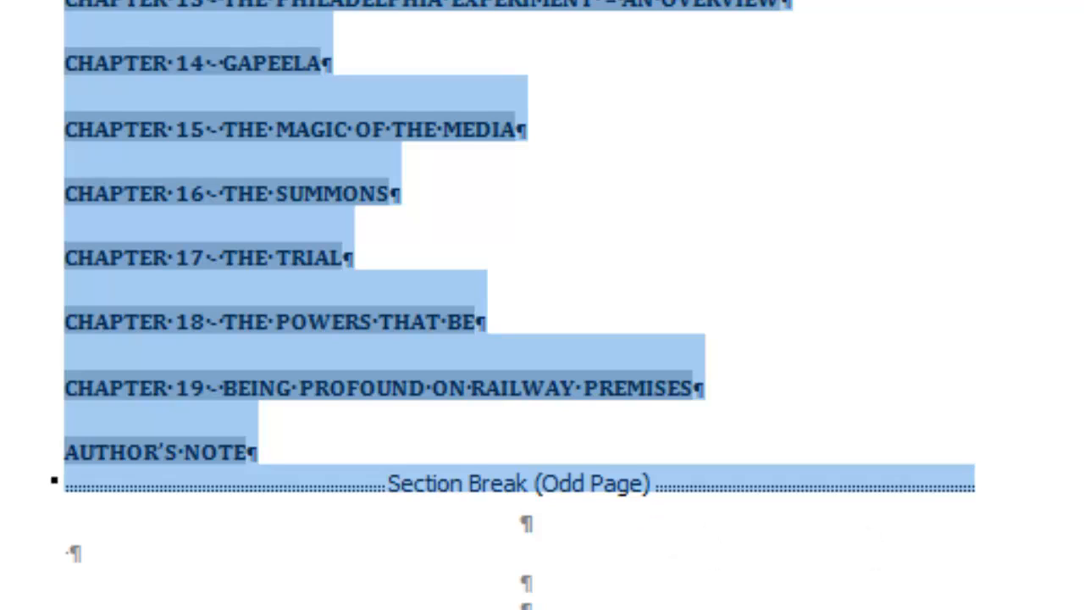
{"action": "mouse_move", "coordinate": [850, 545]}
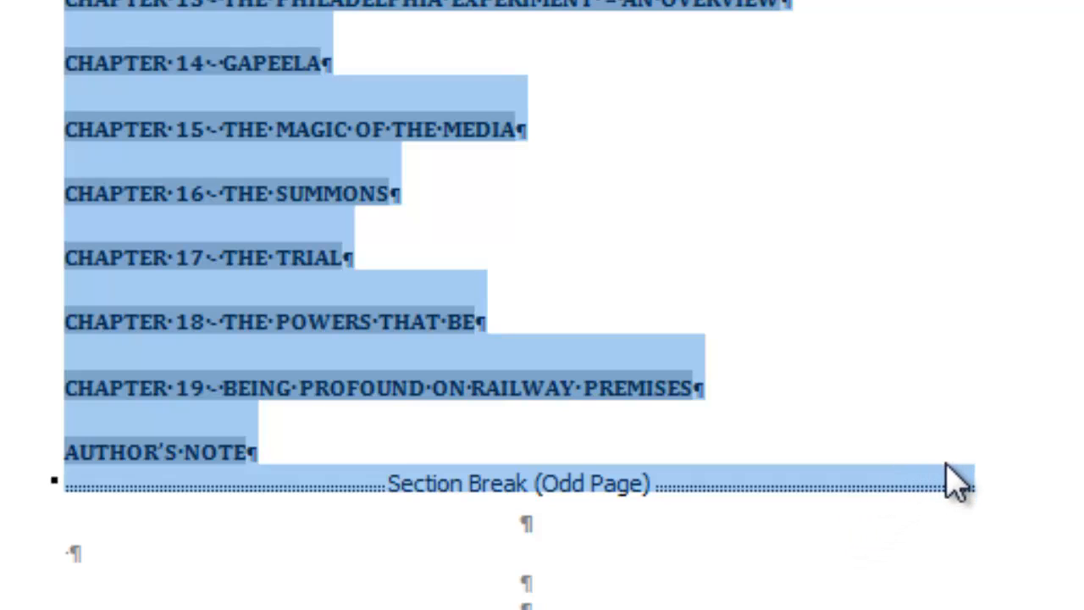
{"action": "mouse_move", "coordinate": [965, 522]}
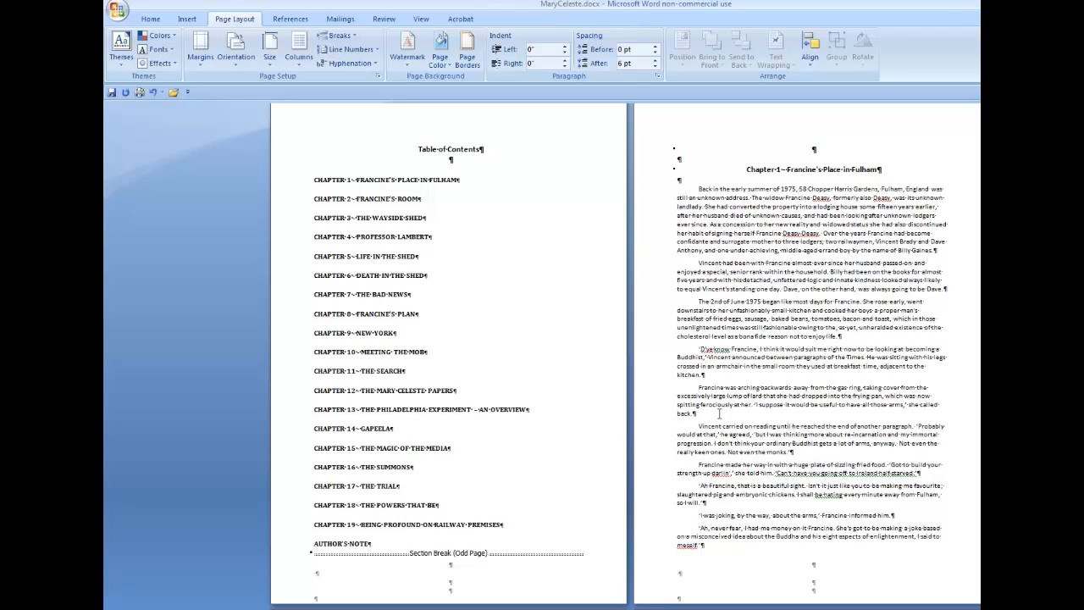
- Insert an Odd Page section break at the end of Chapter 1 and scroll on to the next chapter
{"action": "scroll", "scroll_direction": "down", "scroll_amount": 3}
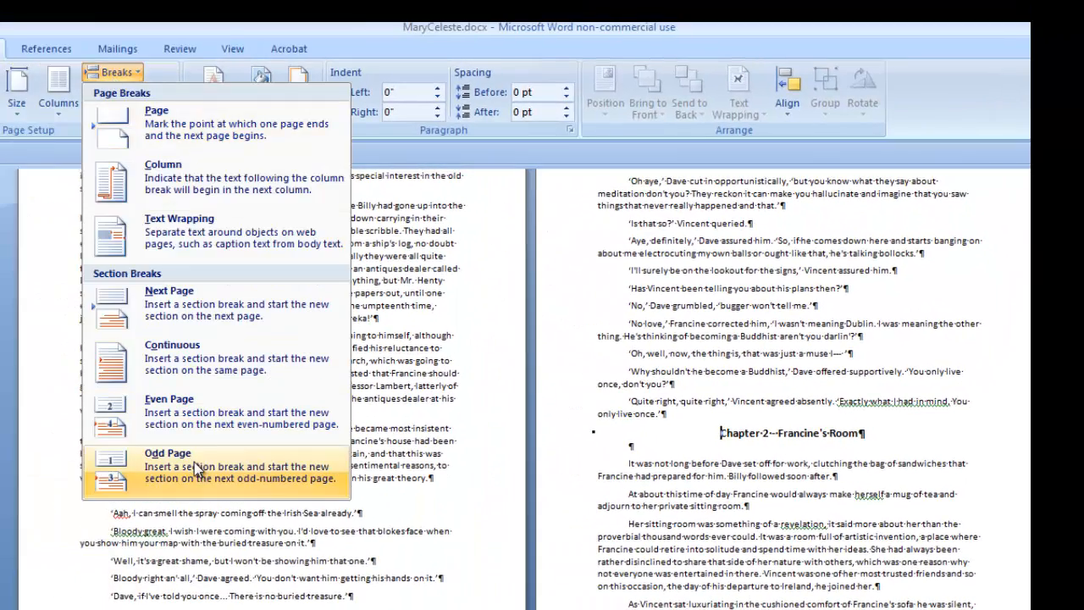
{"action": "left_click", "coordinate": [165, 466]}
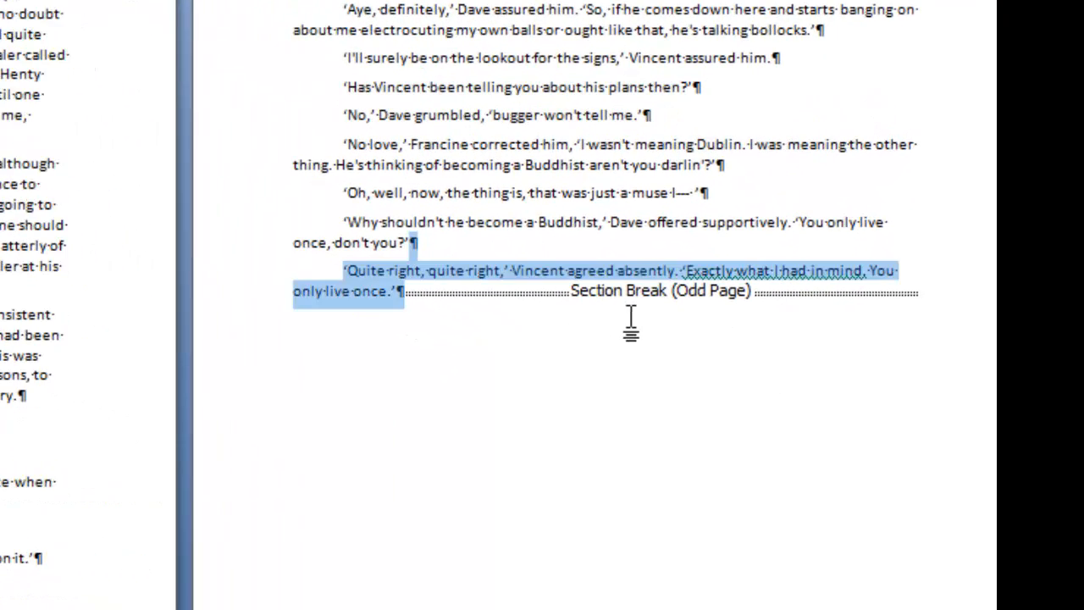
{"action": "mouse_move", "coordinate": [589, 449]}
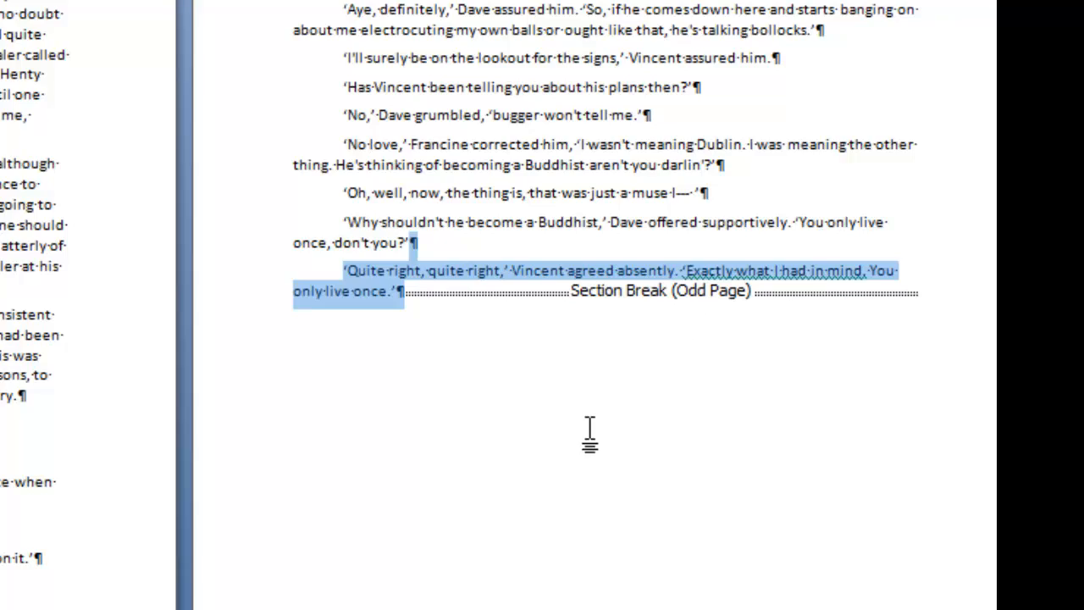
{"action": "scroll", "scroll_direction": "down", "scroll_amount": 3}
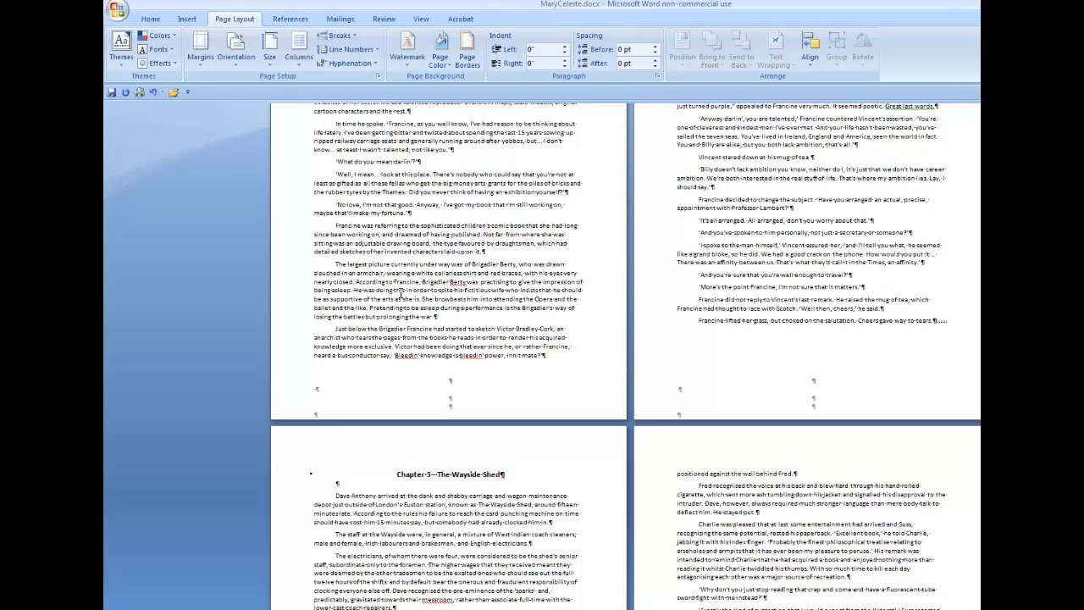
{"action": "left_click", "coordinate": [395, 474]}
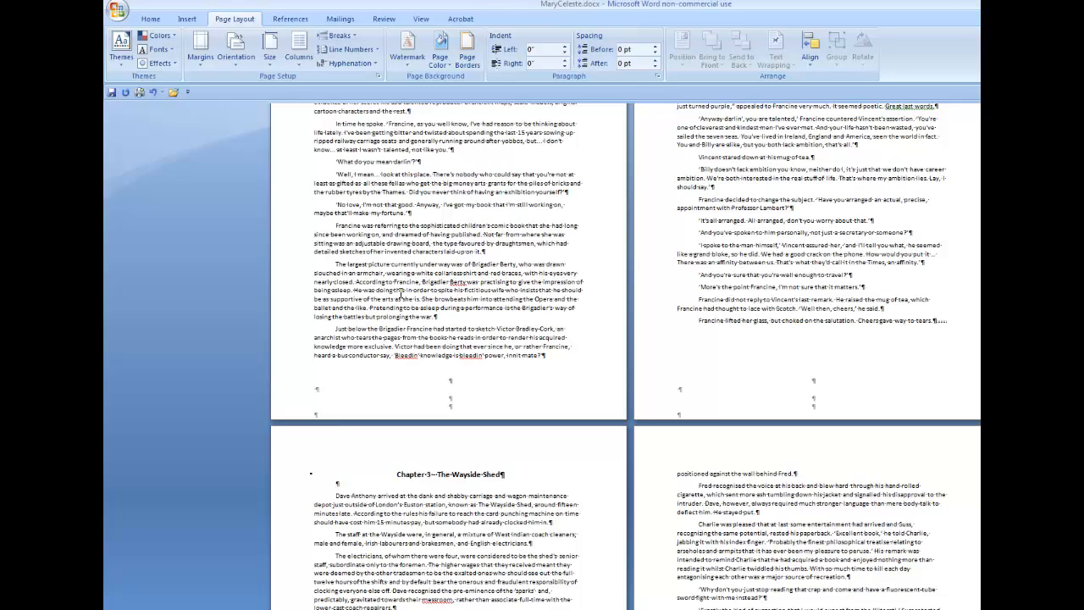
{"action": "left_click", "coordinate": [393, 475]}
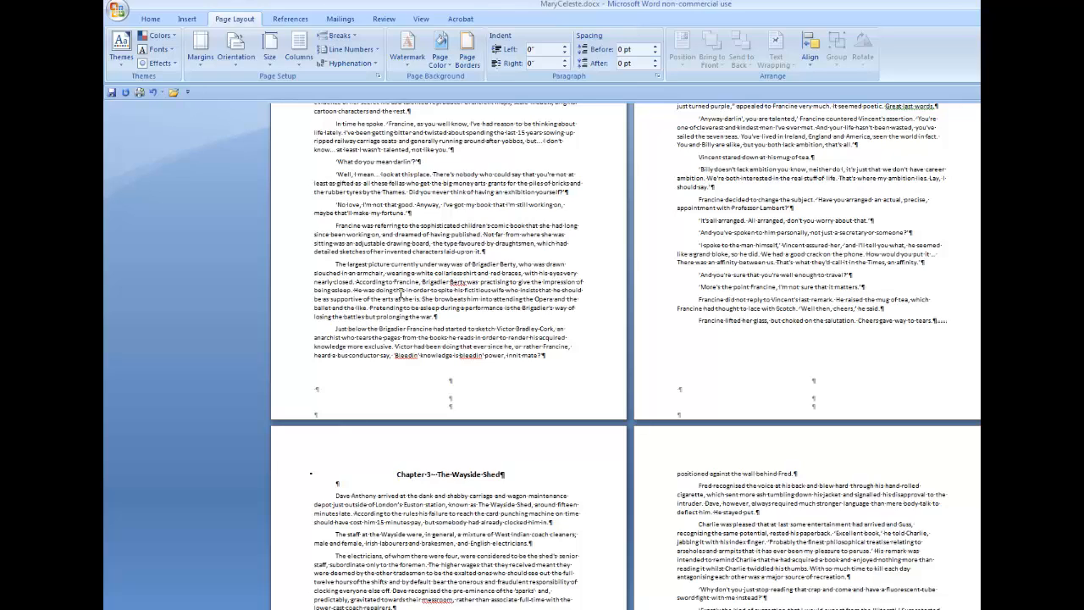
{"action": "left_click", "coordinate": [393, 474]}
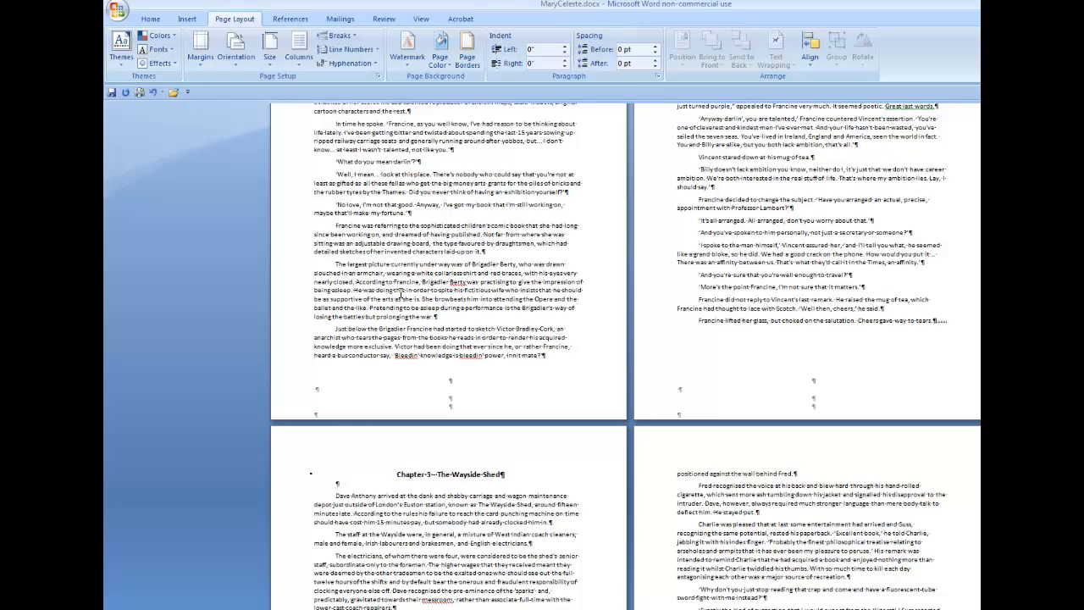
{"action": "left_click", "coordinate": [390, 474]}
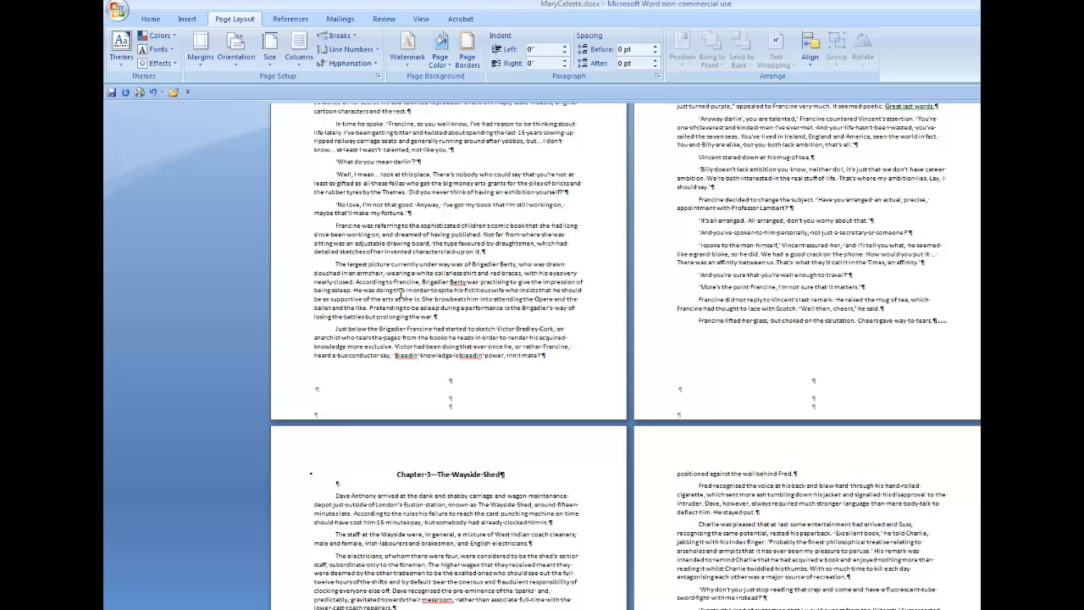
{"action": "left_click", "coordinate": [394, 474]}
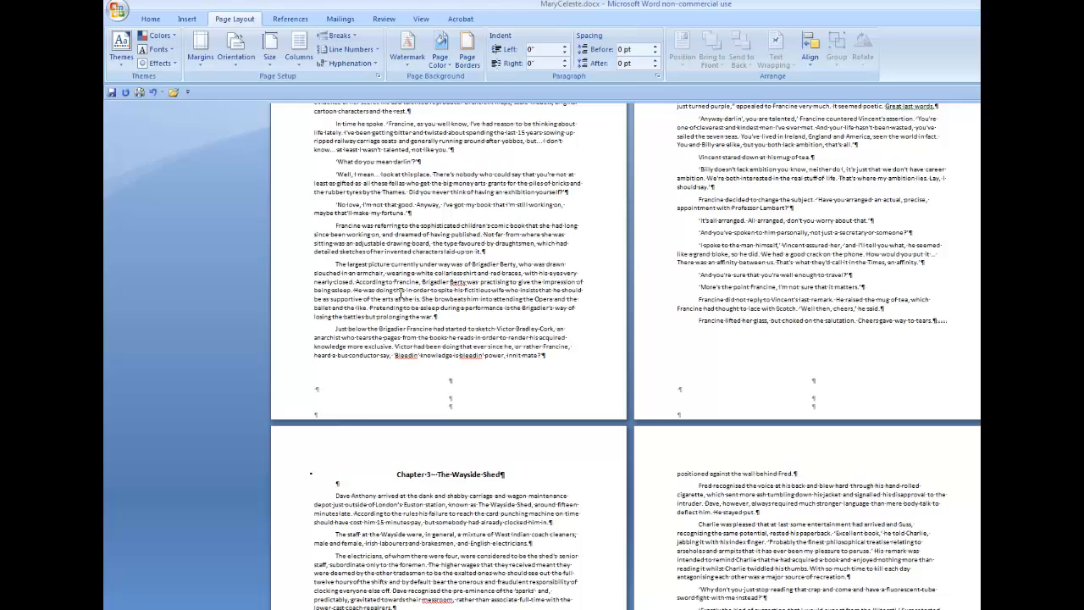
{"action": "left_click", "coordinate": [389, 474]}
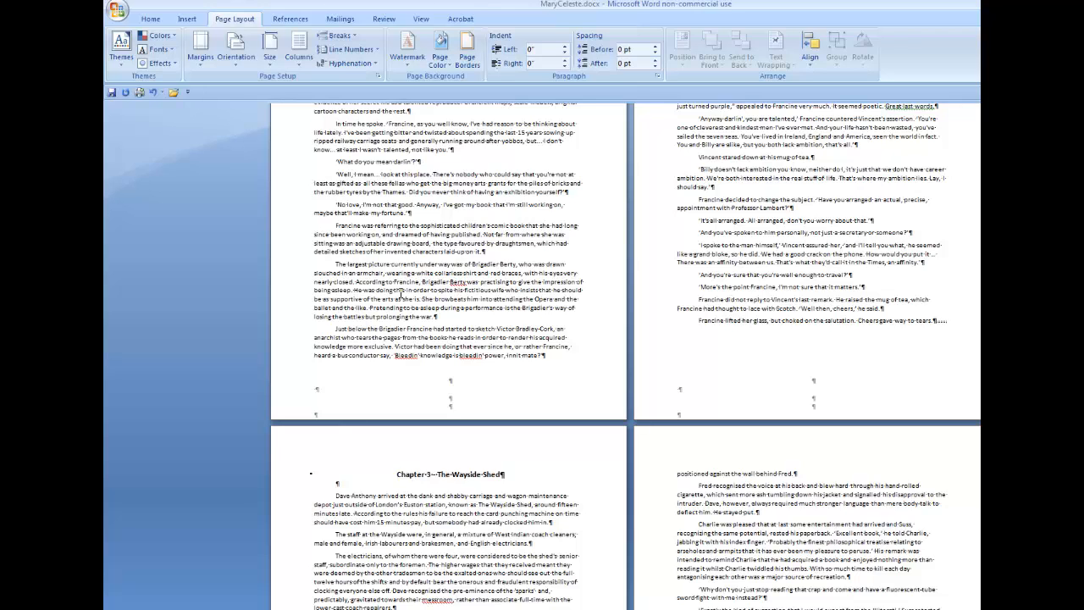
{"action": "left_click", "coordinate": [393, 474]}
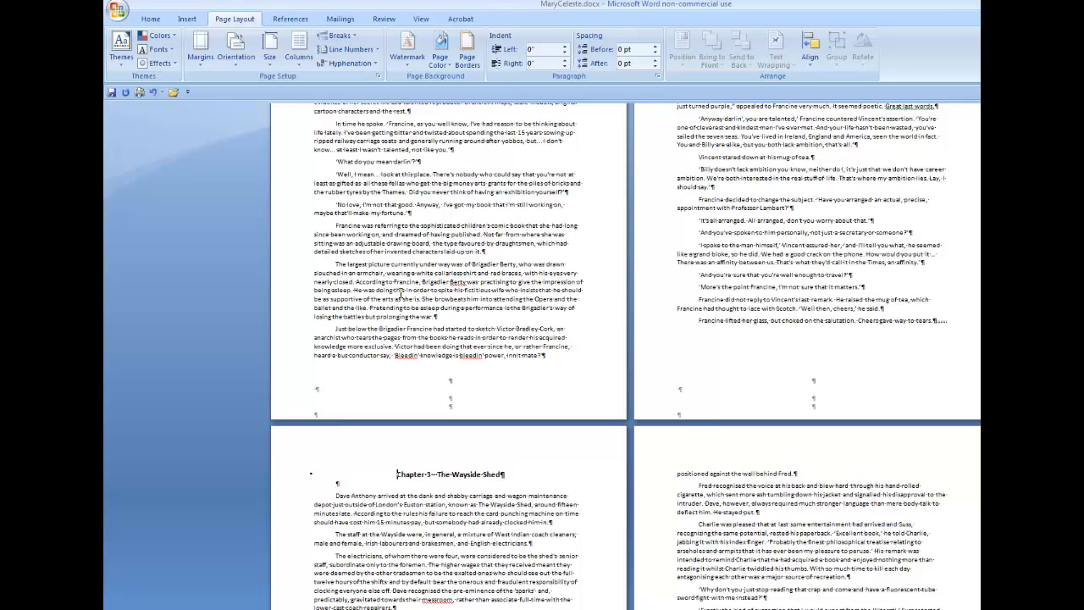